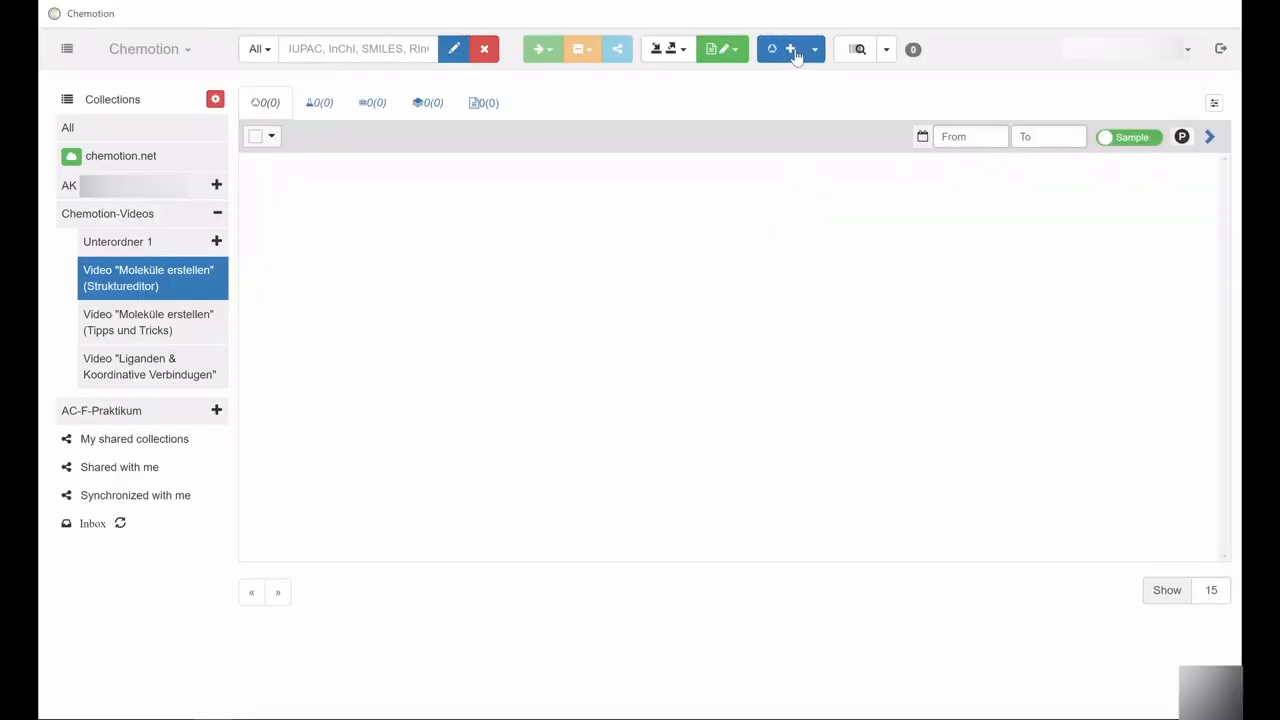
Create a new blank sample in the 'Moleküle erstellen (Strukturditor)' collection.
left_click(789, 48)
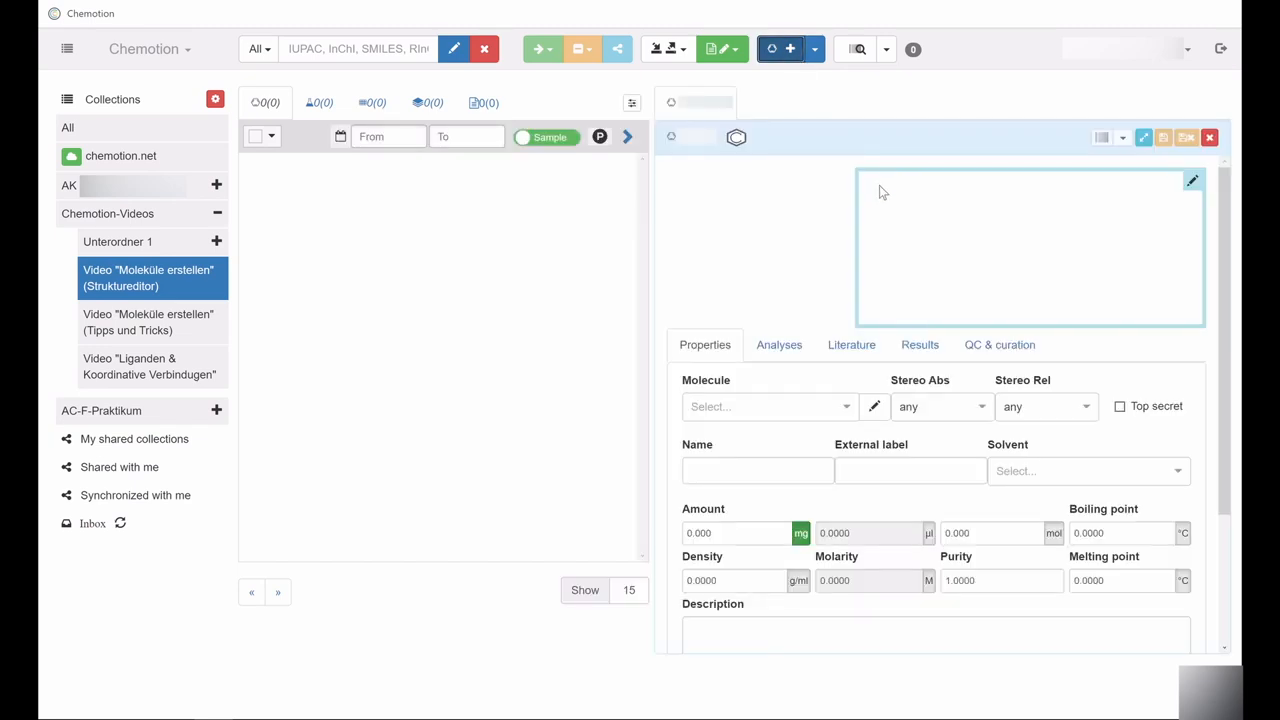
mouse_move(958, 245)
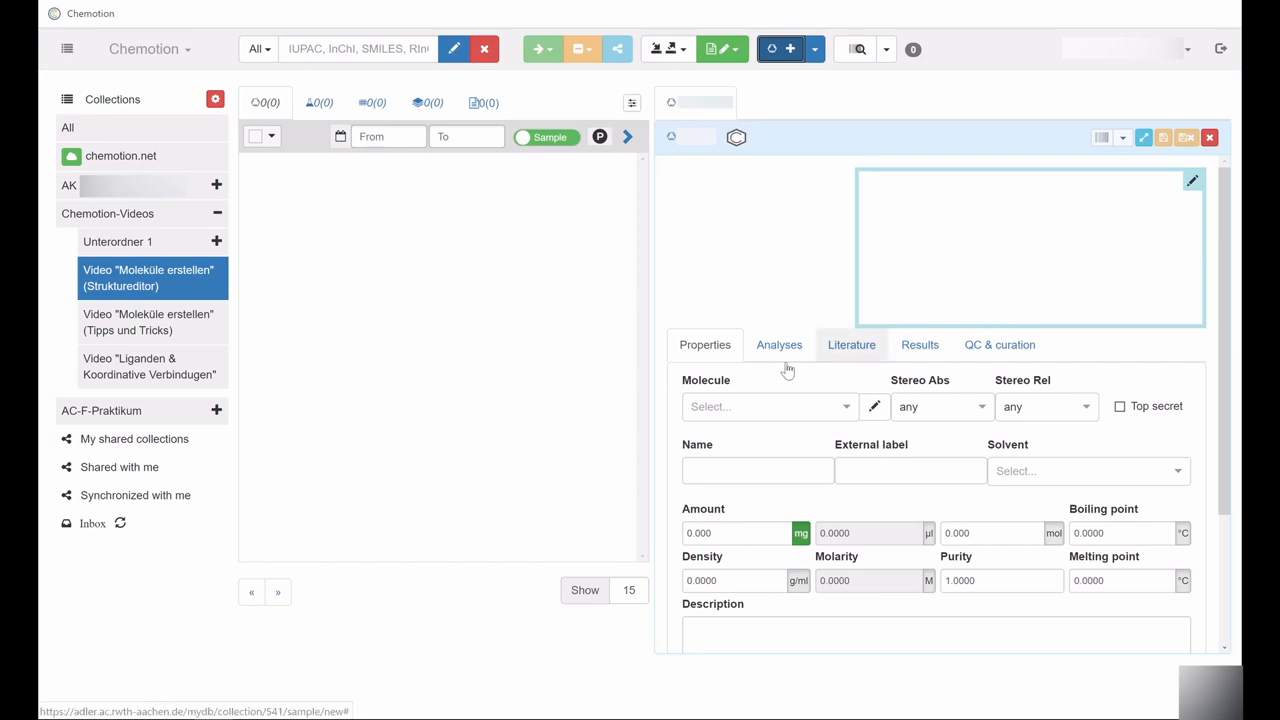
mouse_move(919, 350)
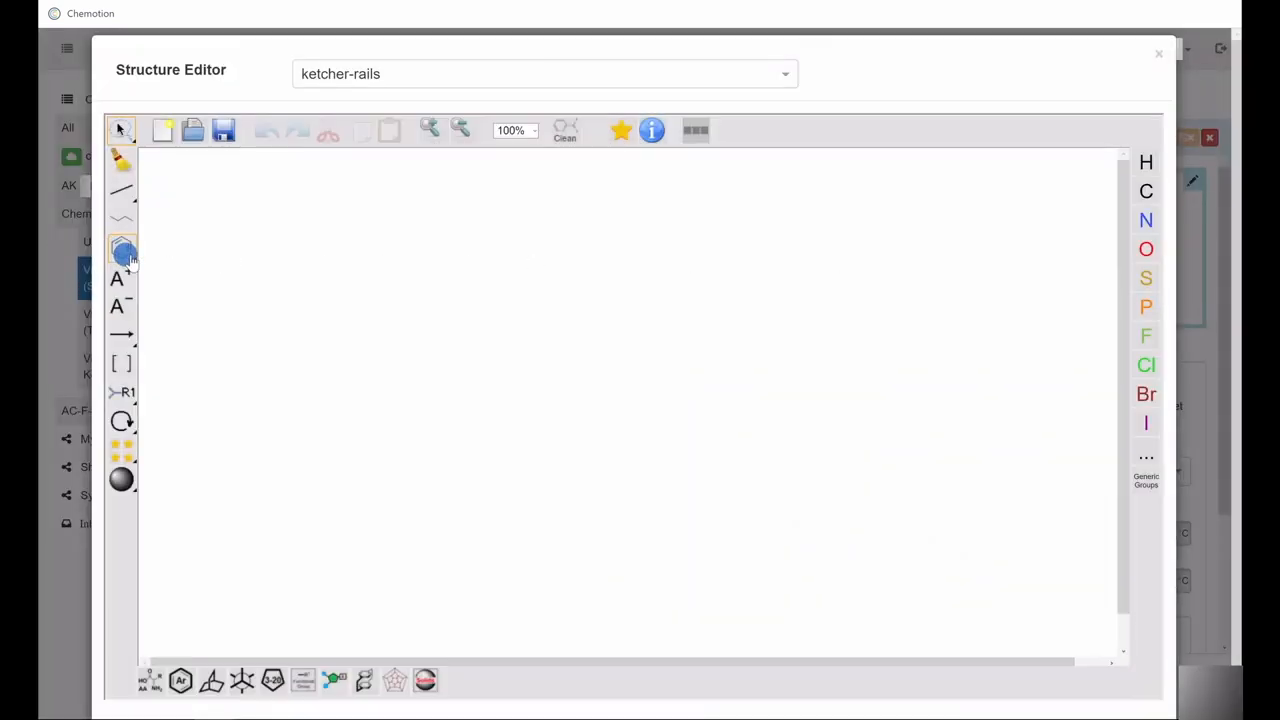
Draw a benzene ring and save it as the sample structure (C6H6, 78.11 g/mol).
left_click(525, 345)
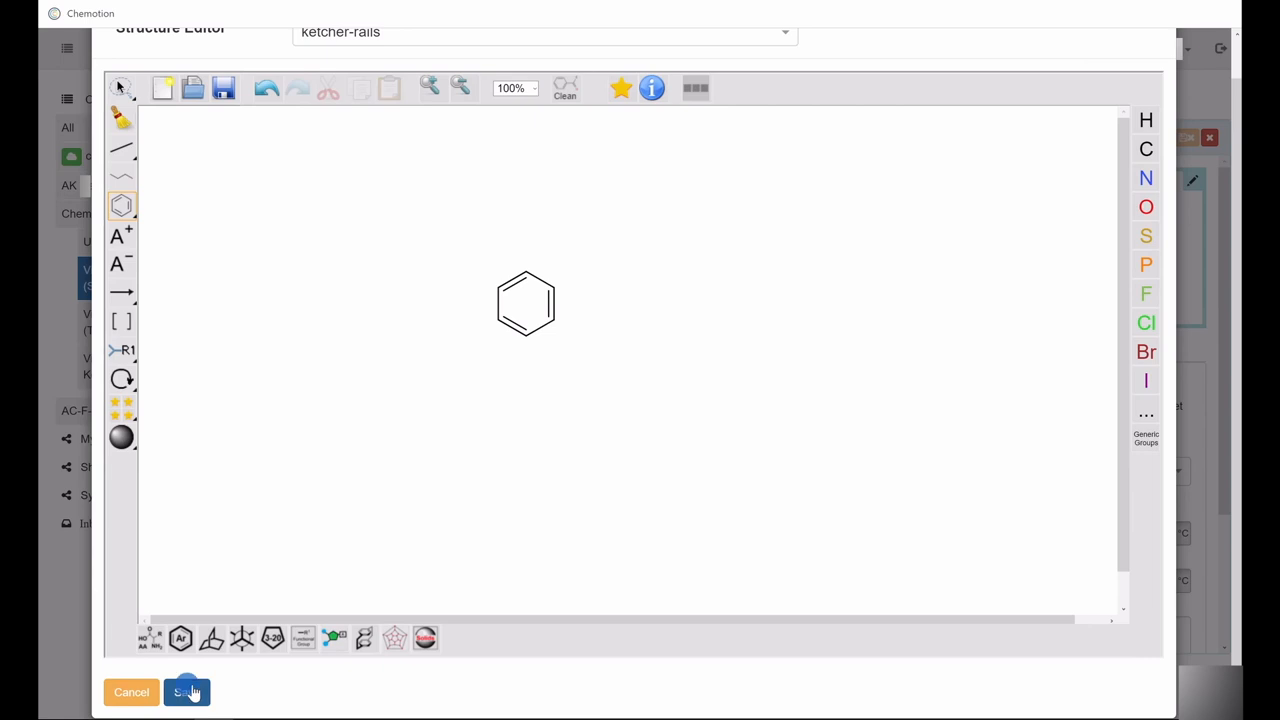
left_click(186, 692)
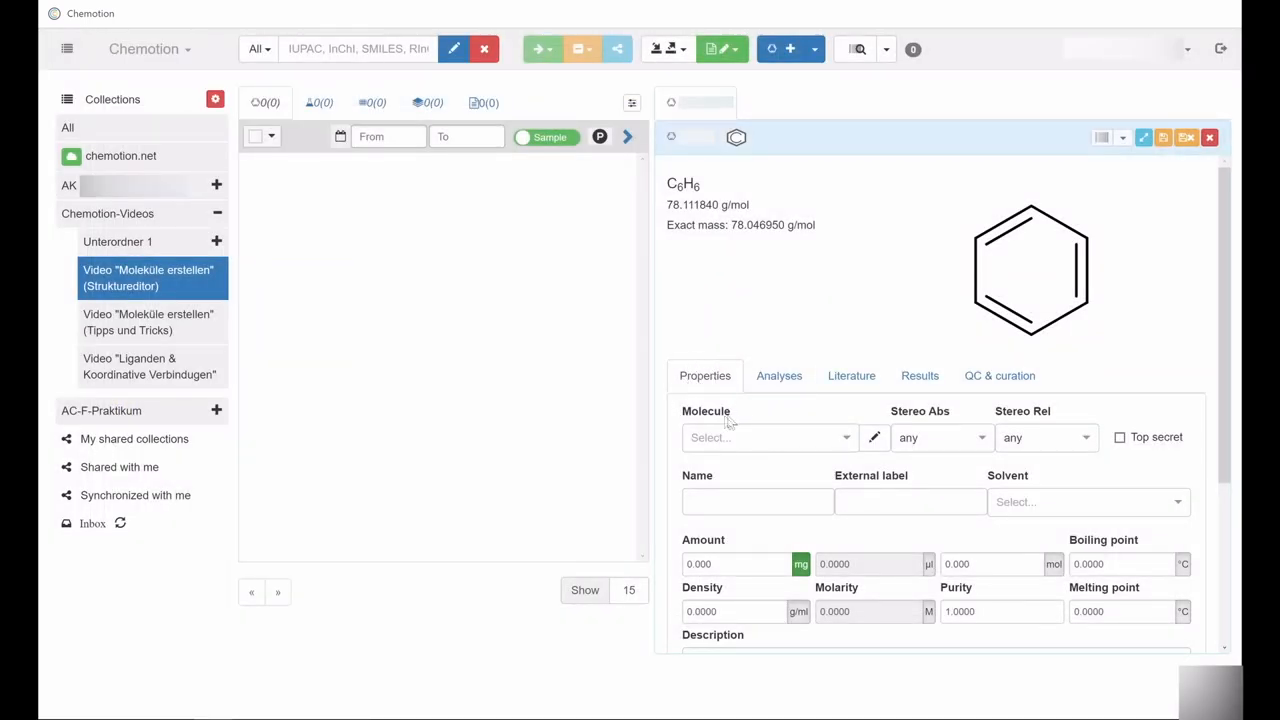
Choose 'benzene' as the molecule name and keep Stereo Abs at 'any'.
left_click(765, 437)
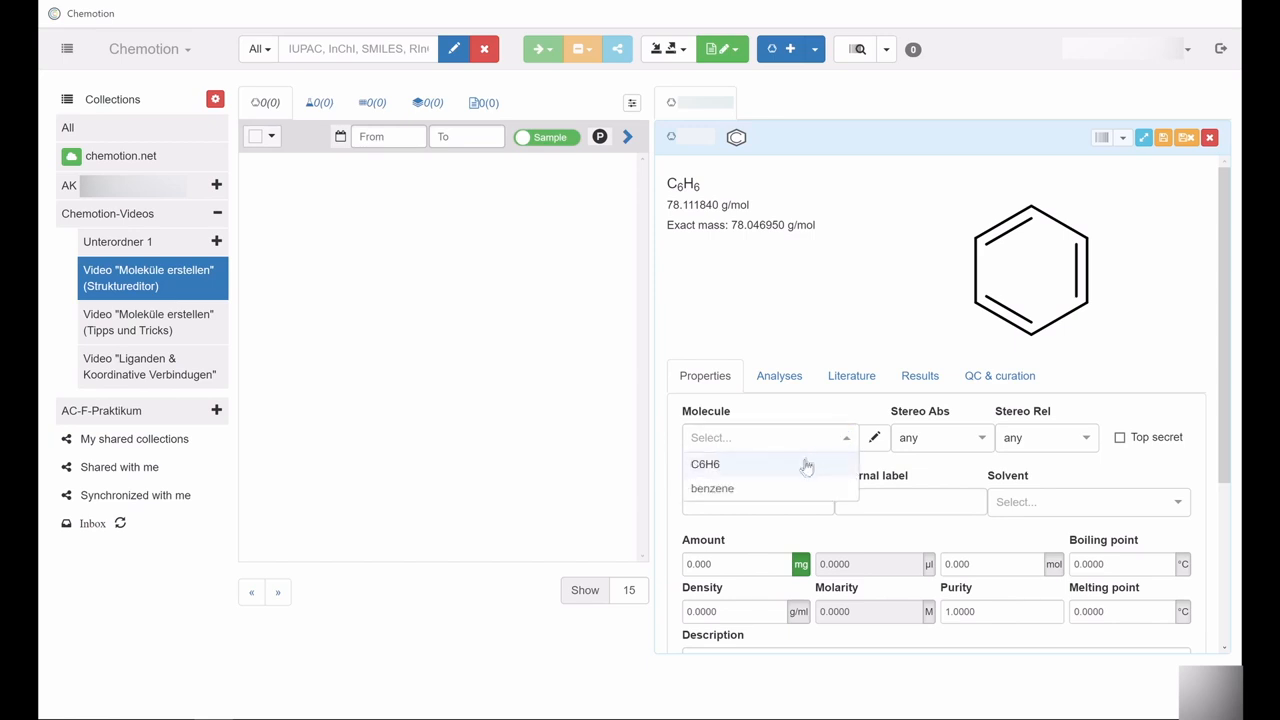
left_click(712, 488)
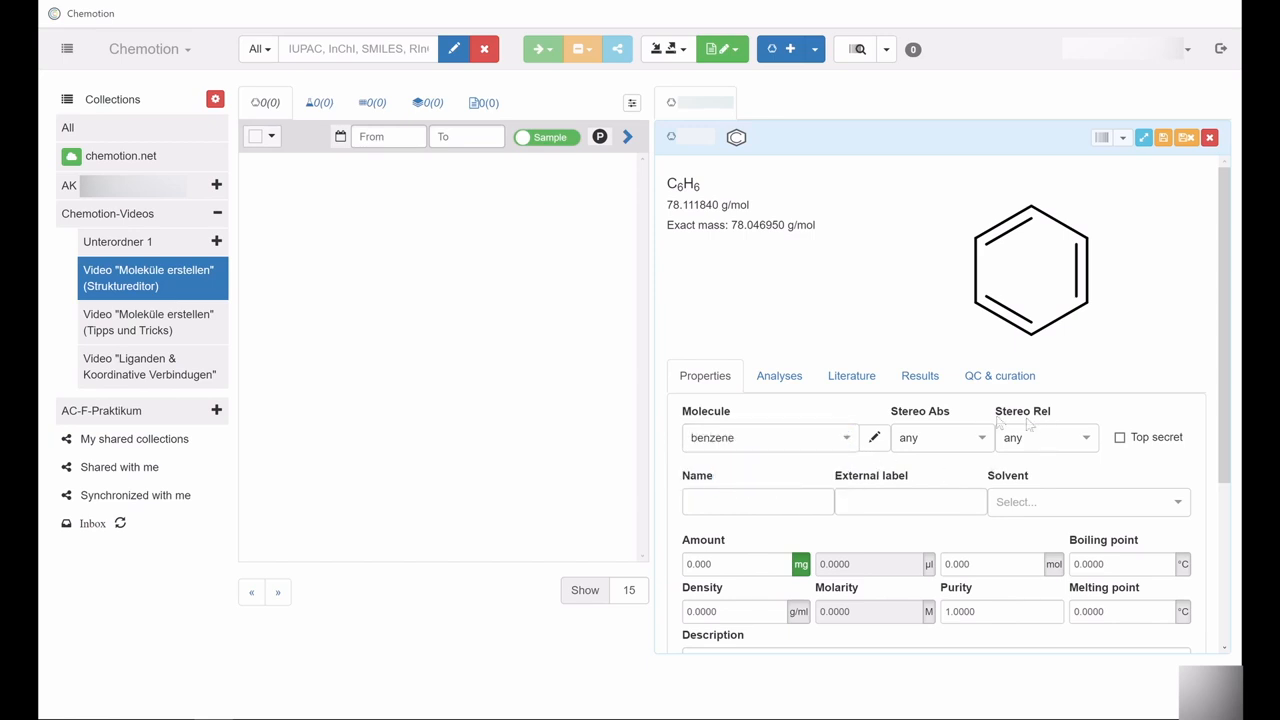
left_click(1045, 437)
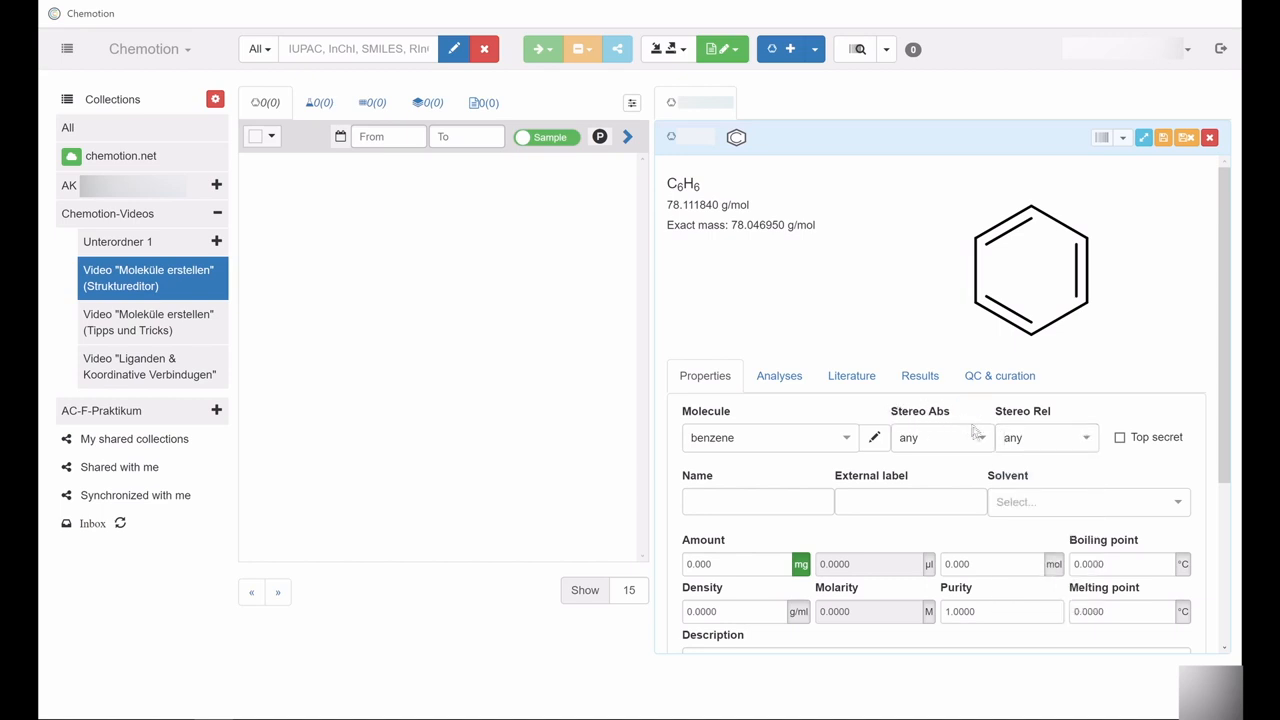
left_click(938, 437)
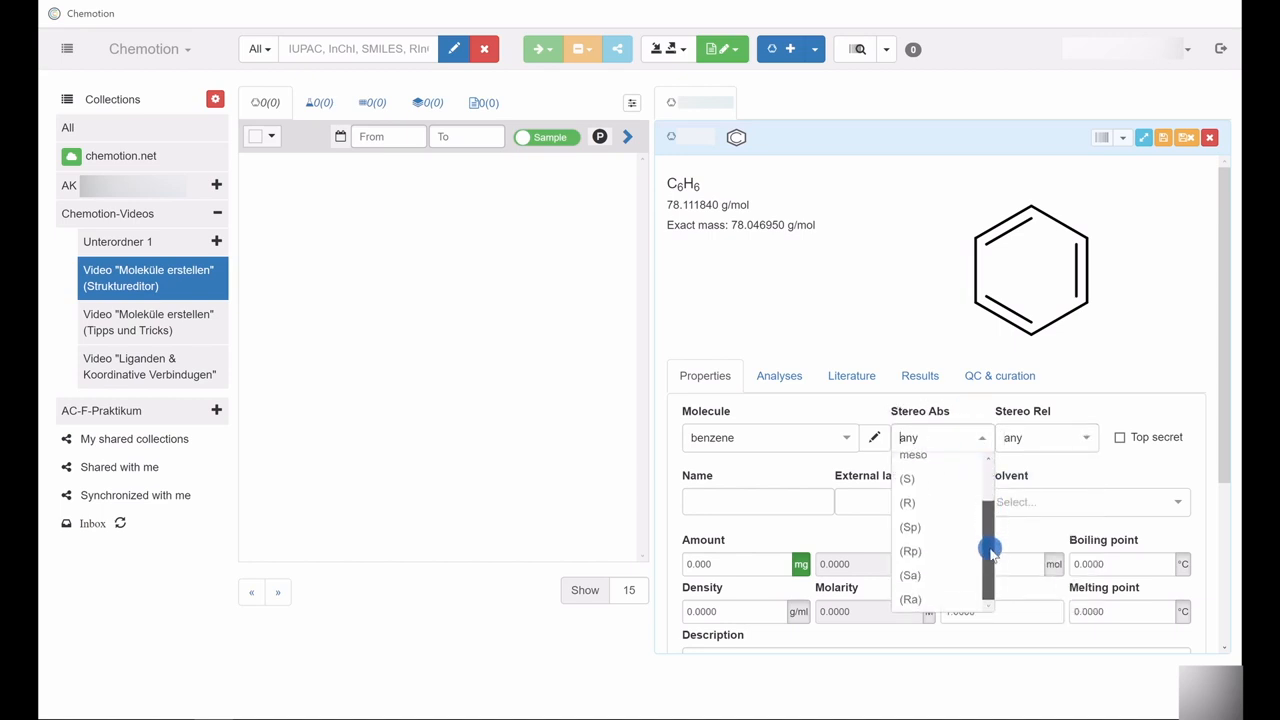
left_click(1068, 470)
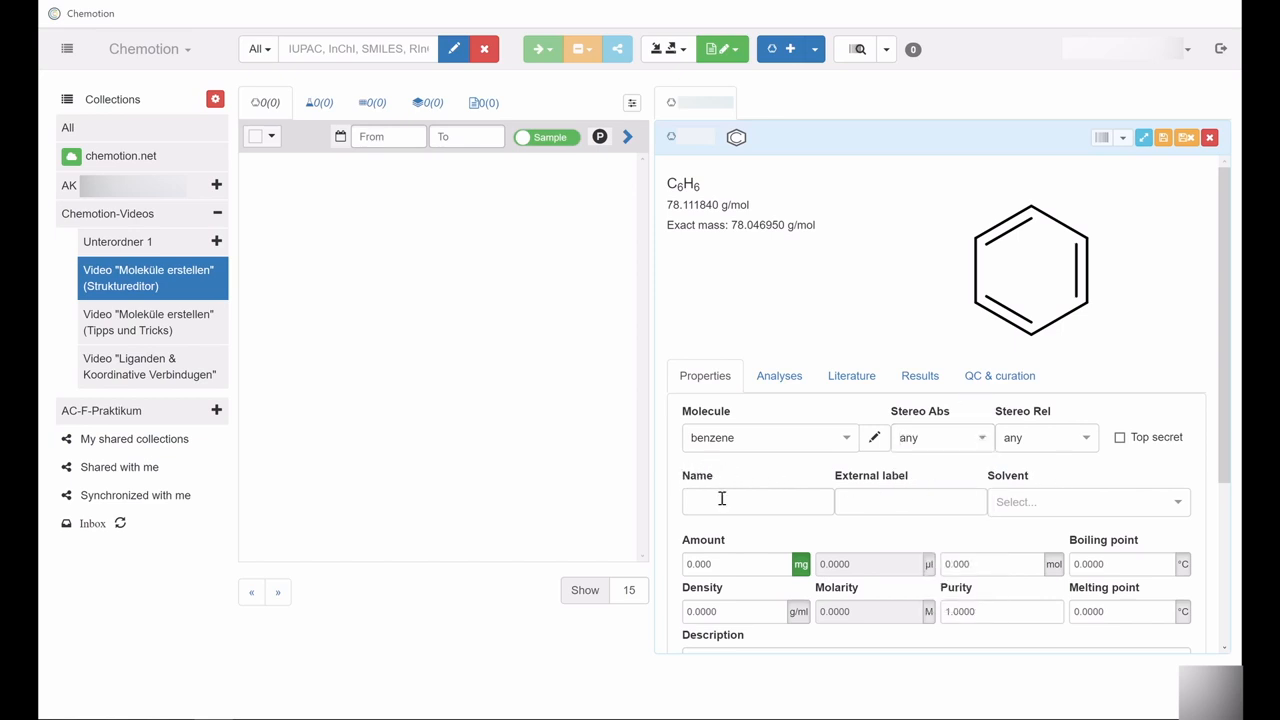
Enter 'Test Molekül 1' as the sample name.
type("Test Molekül 1")
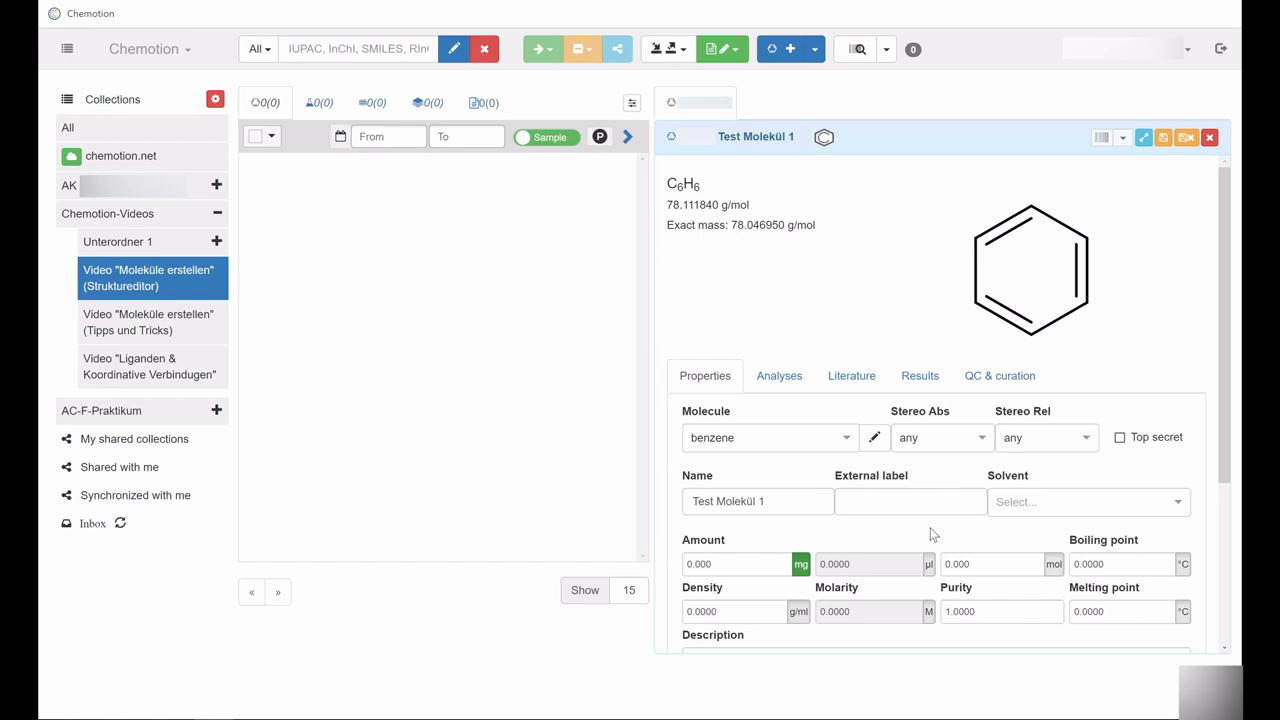
mouse_move(1174, 523)
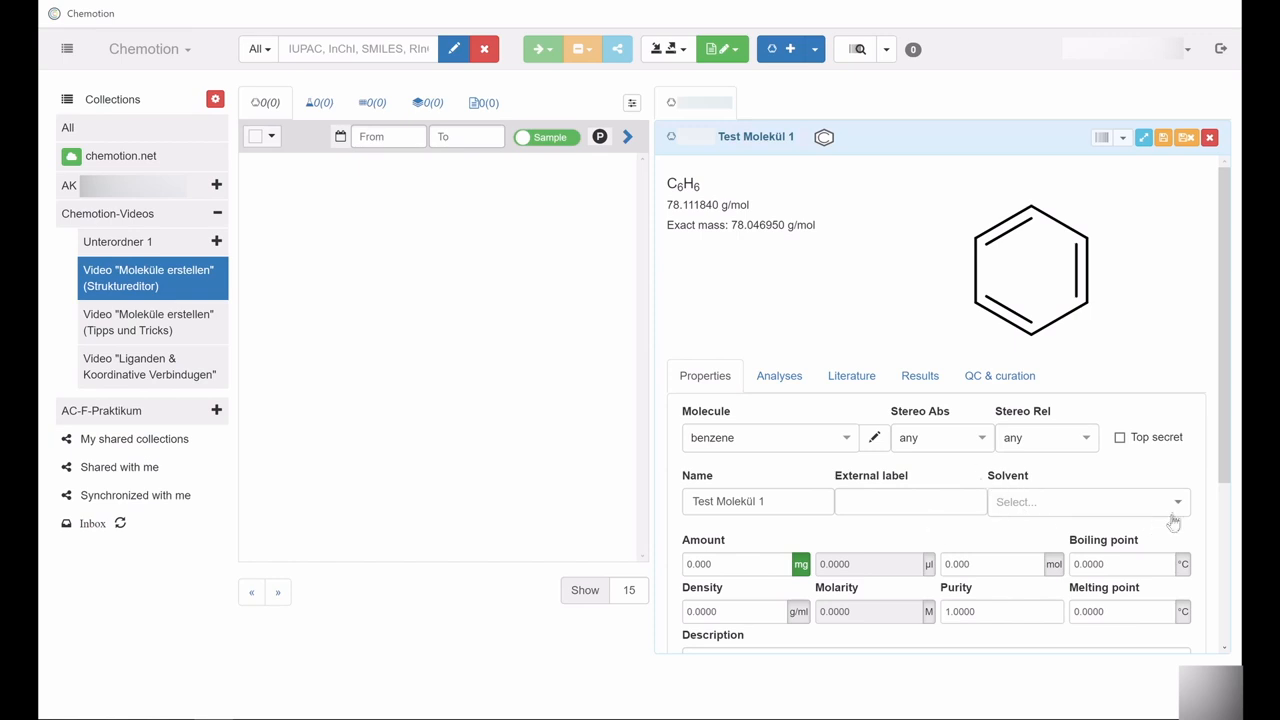
left_click(1087, 501)
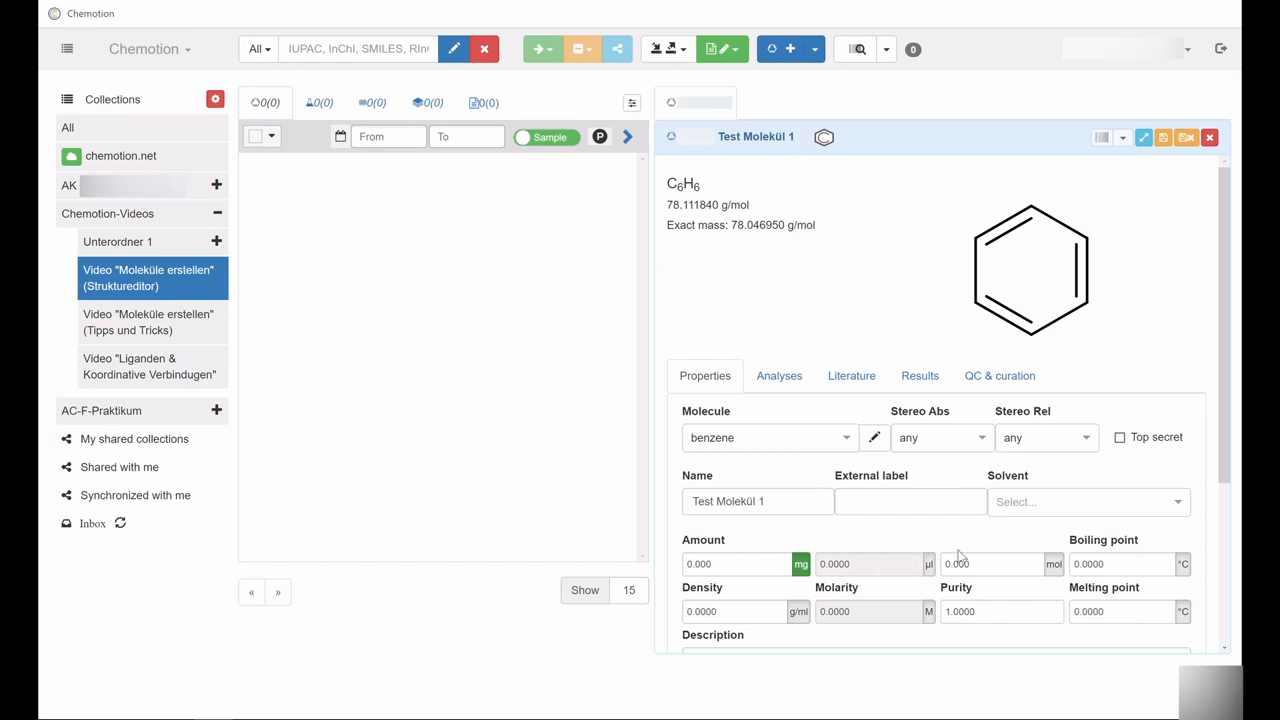
mouse_move(1115, 555)
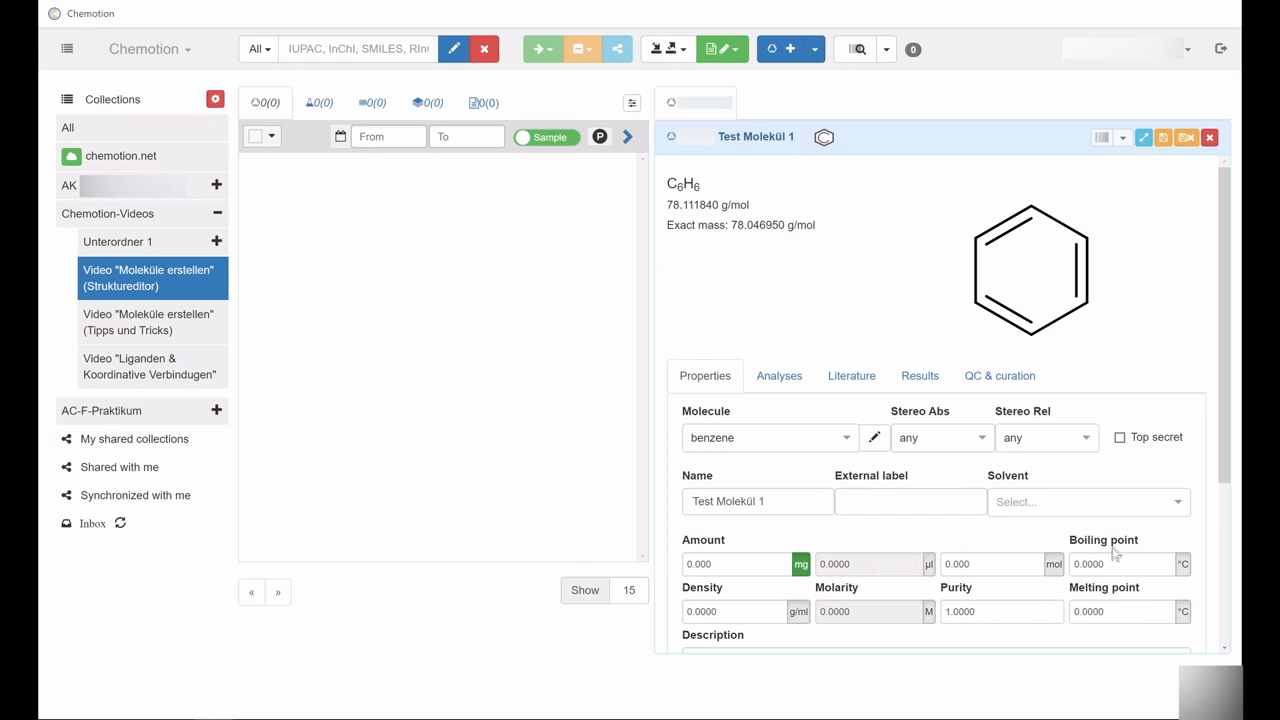
mouse_move(1092, 598)
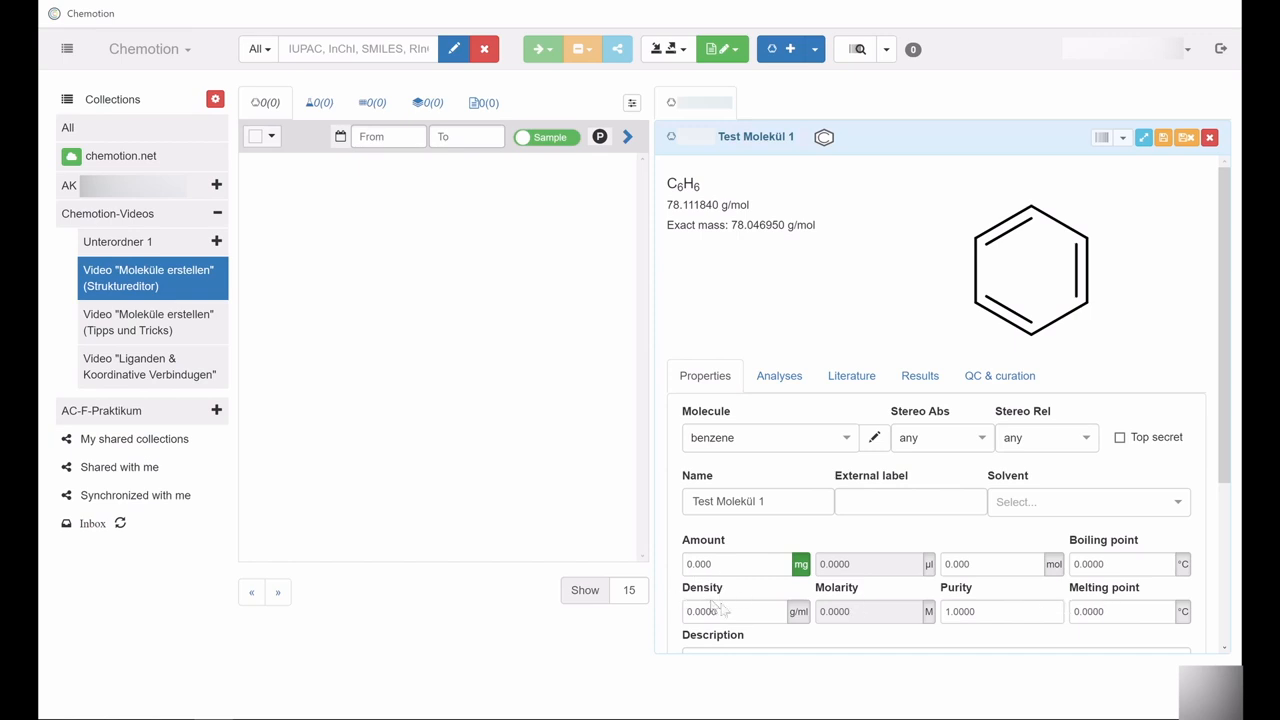
mouse_move(947, 593)
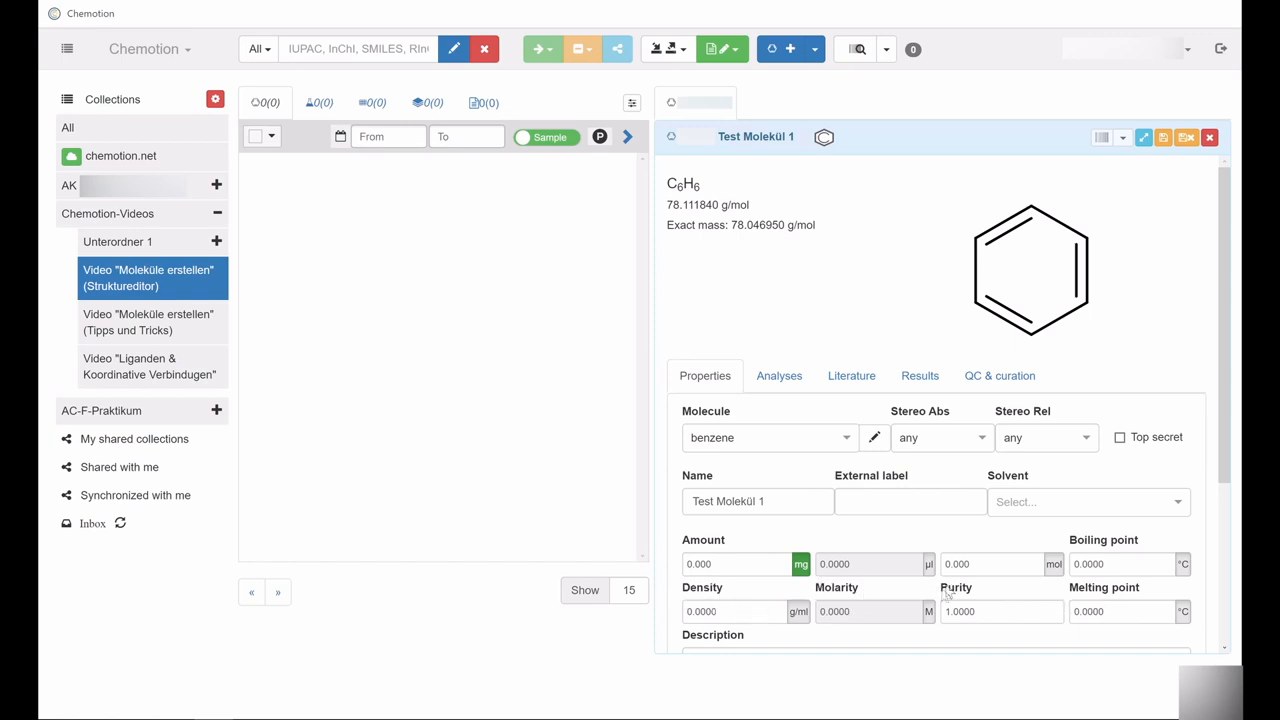
mouse_move(880, 643)
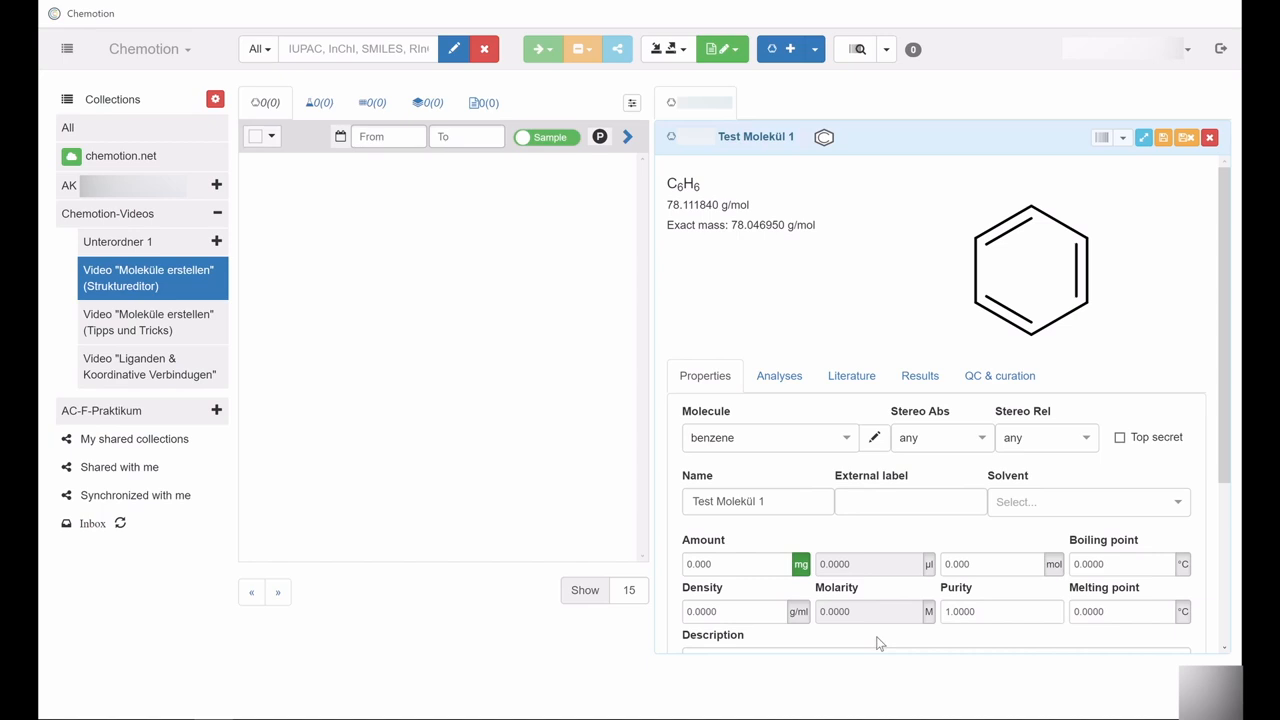
mouse_move(867, 641)
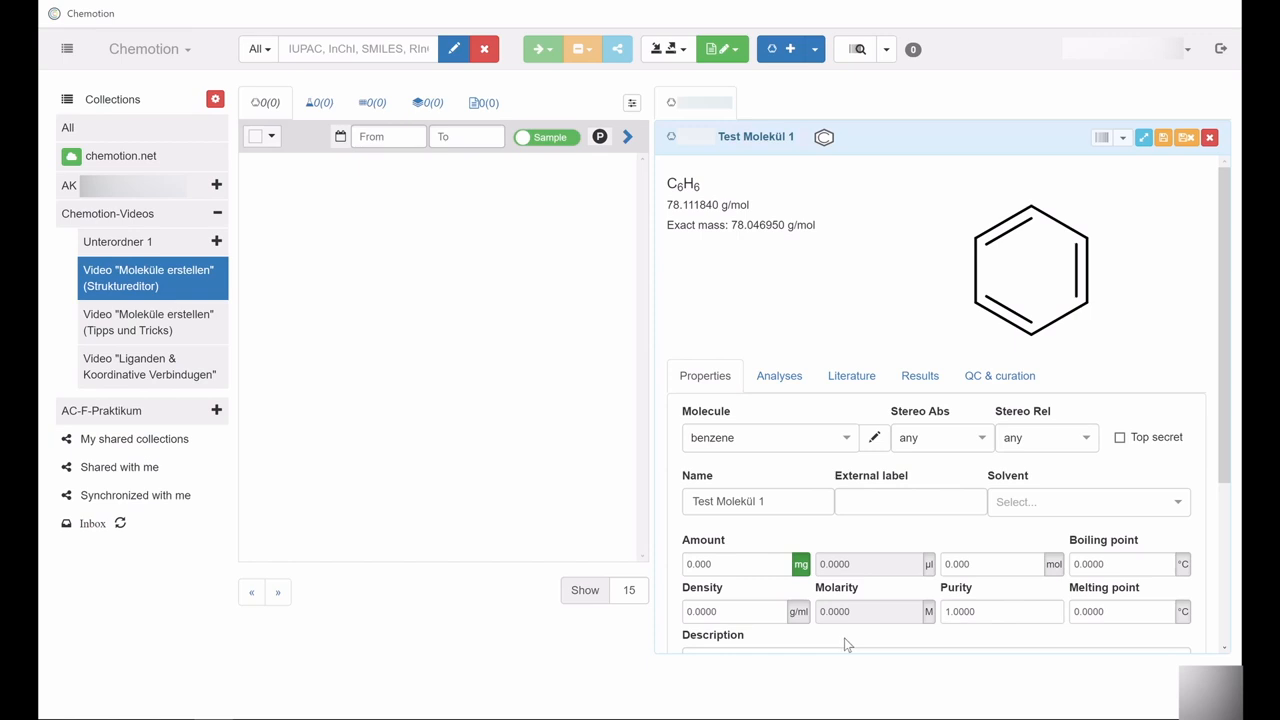
mouse_move(735, 603)
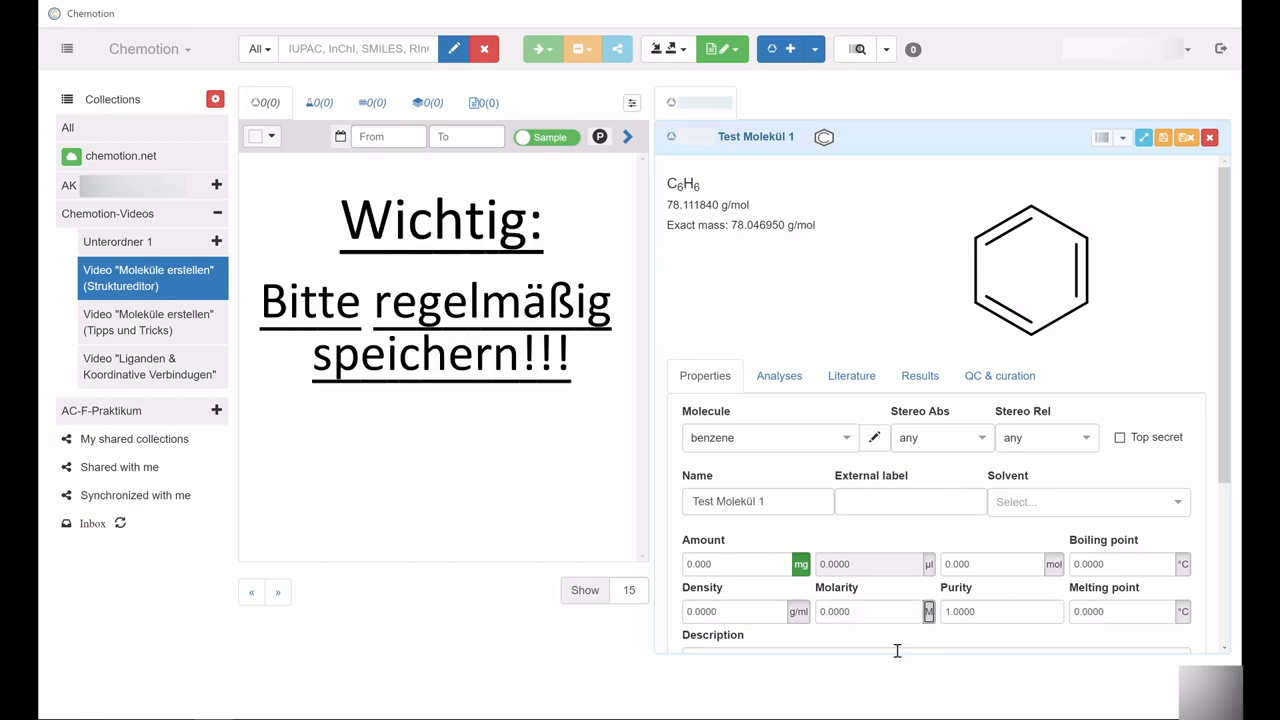
mouse_move(880, 648)
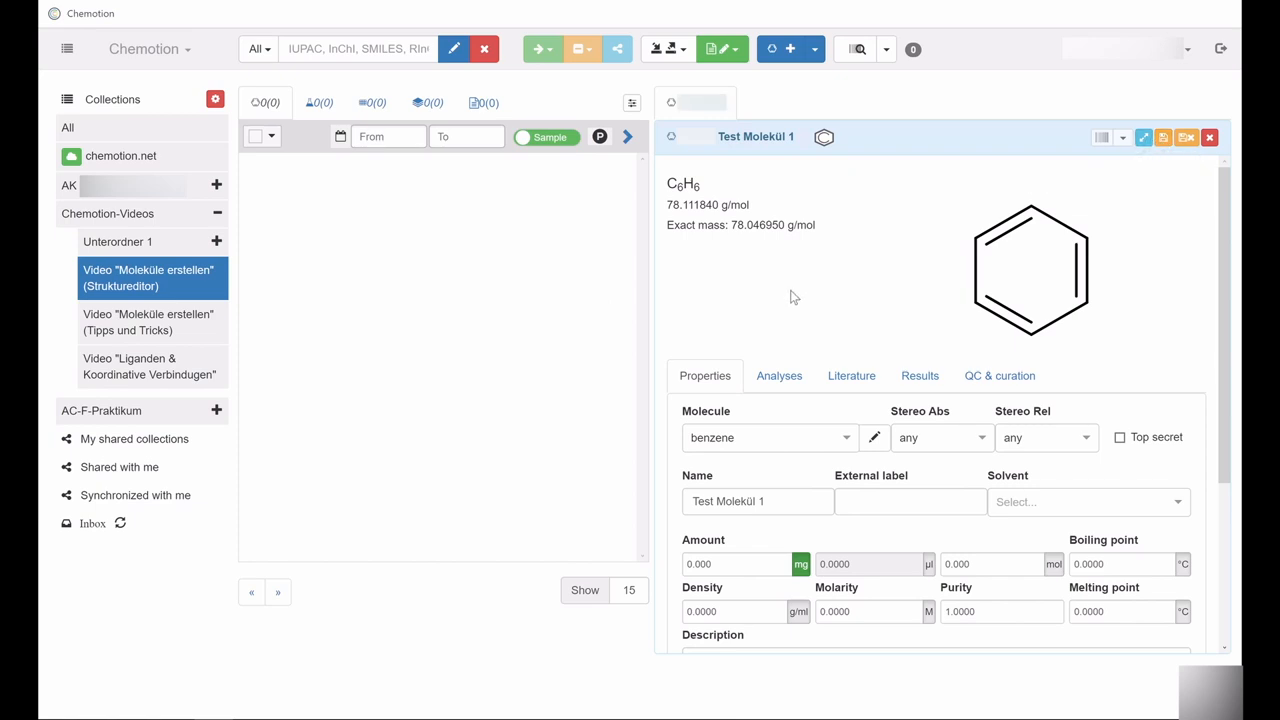
mouse_move(1010, 143)
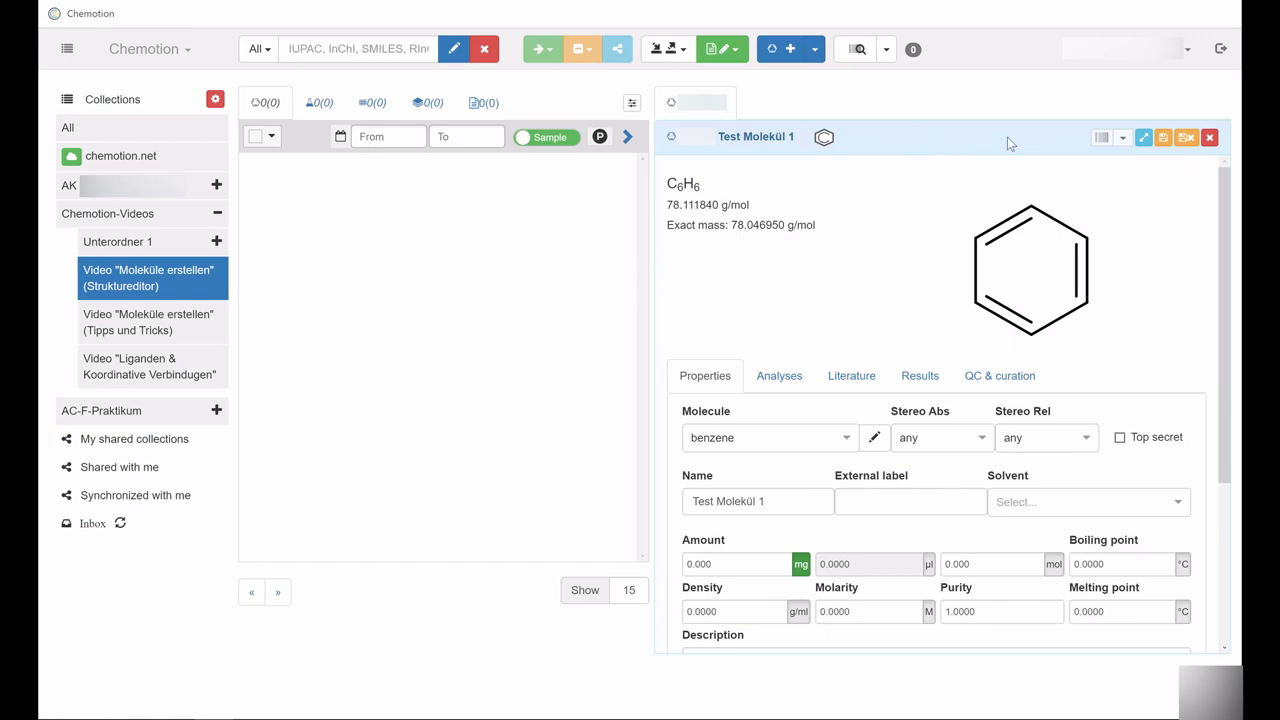
mouse_move(1095, 91)
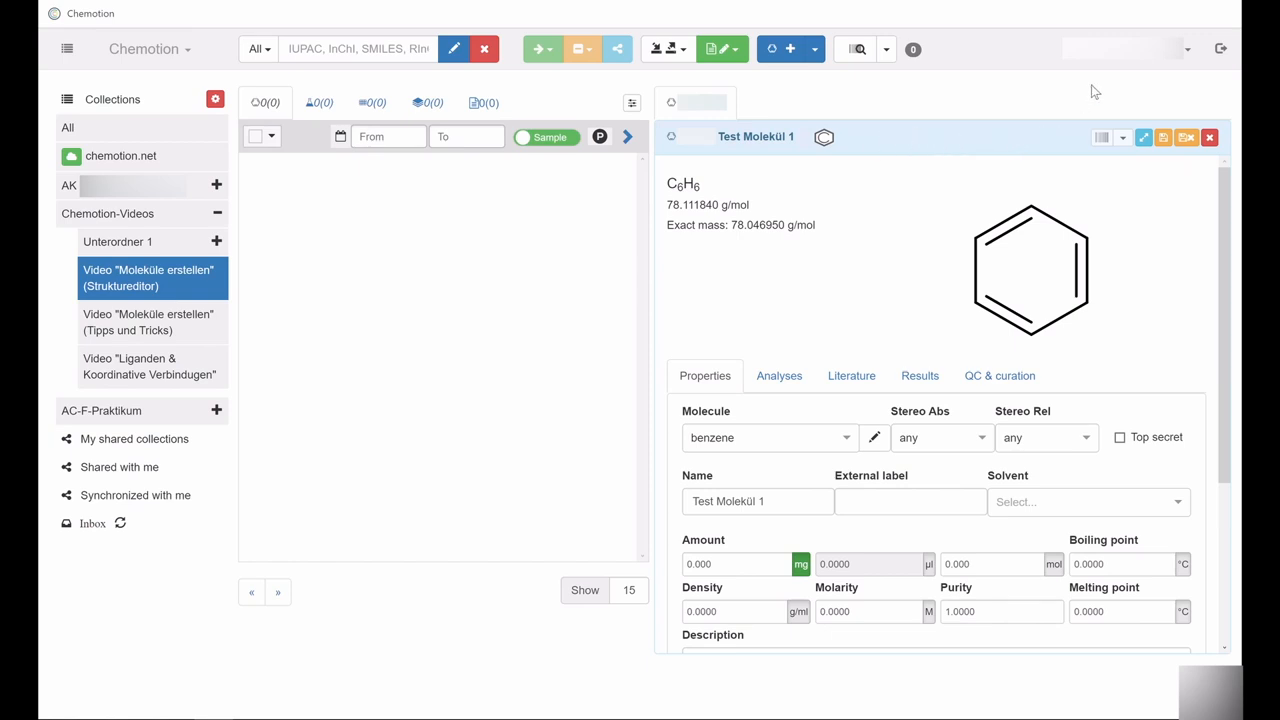
Save 'Test Molekül 1' so it appears in the collection with hazard pictograms.
left_click(1209, 137)
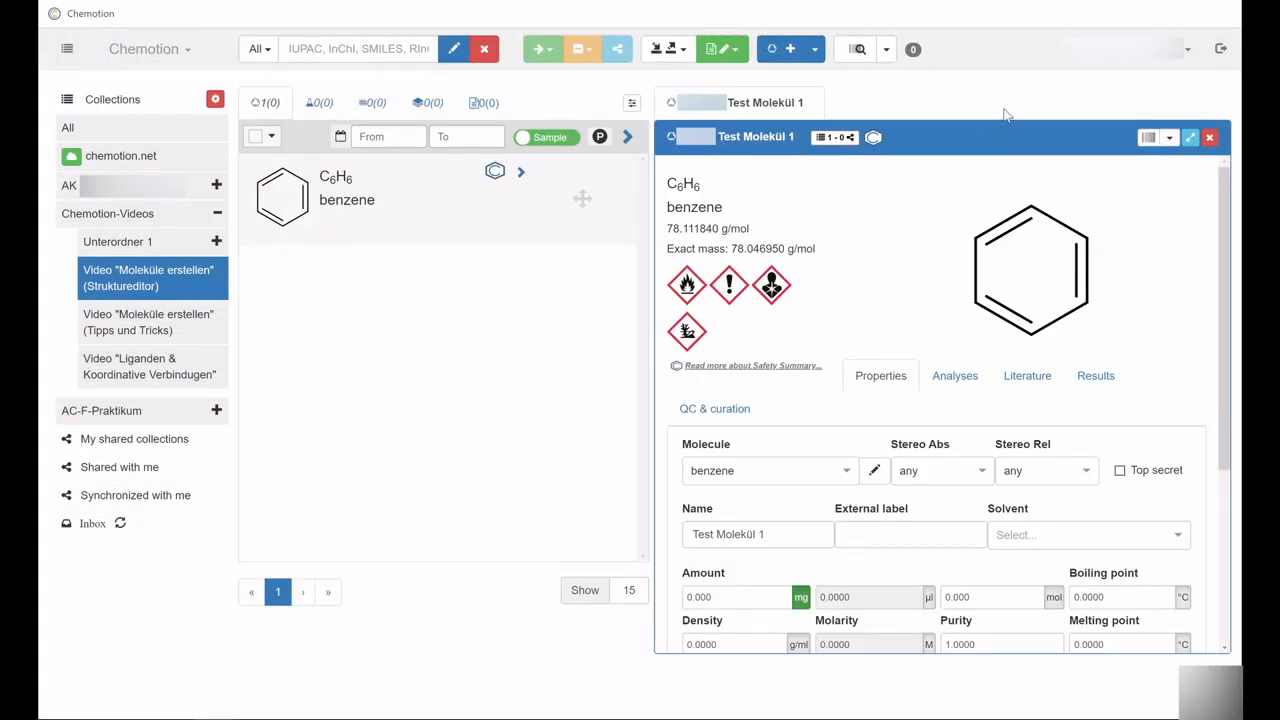
Enter density 0.88 g/ml and volume 50 ml, giving 0.5633 mol.
scroll("down", 3)
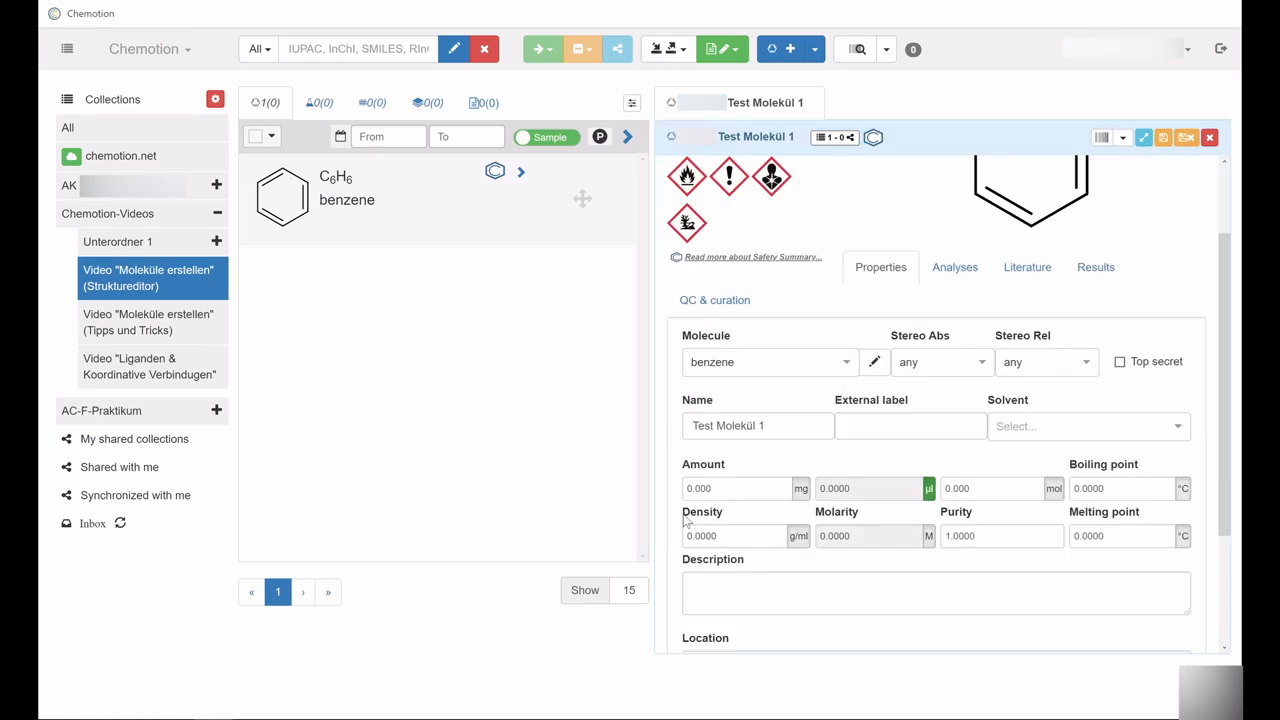
mouse_move(830, 515)
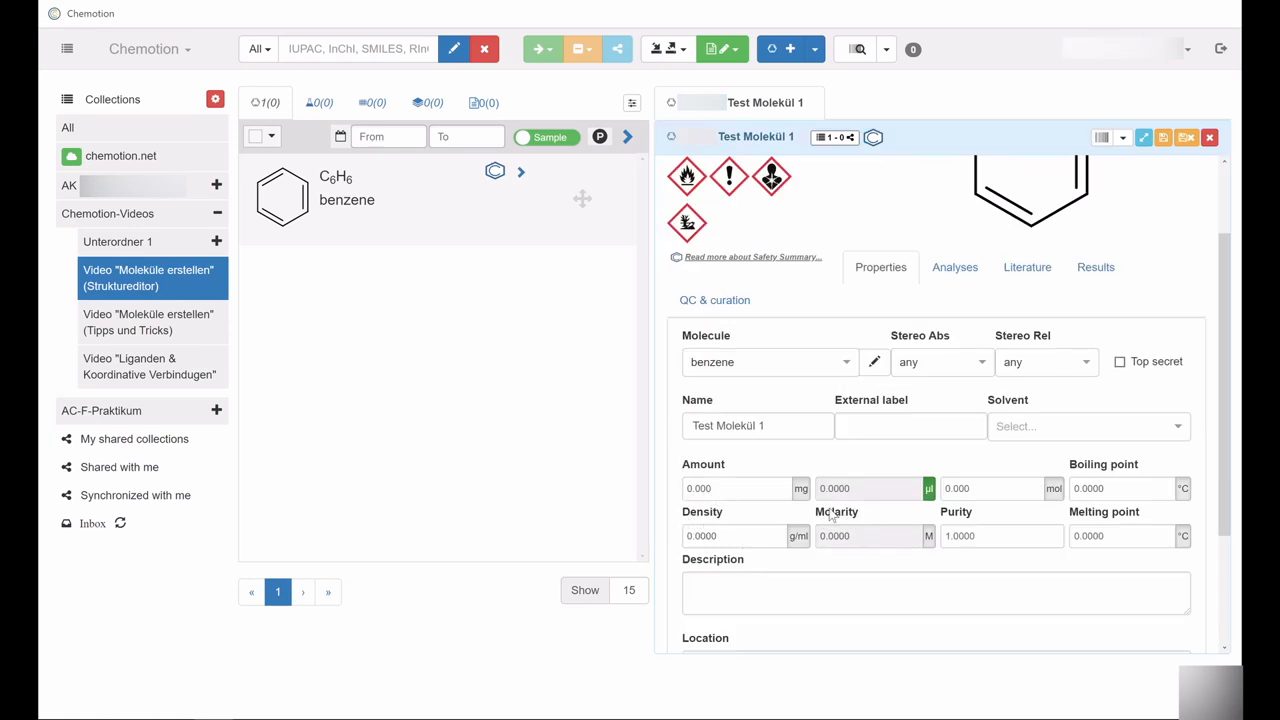
left_click(735, 535)
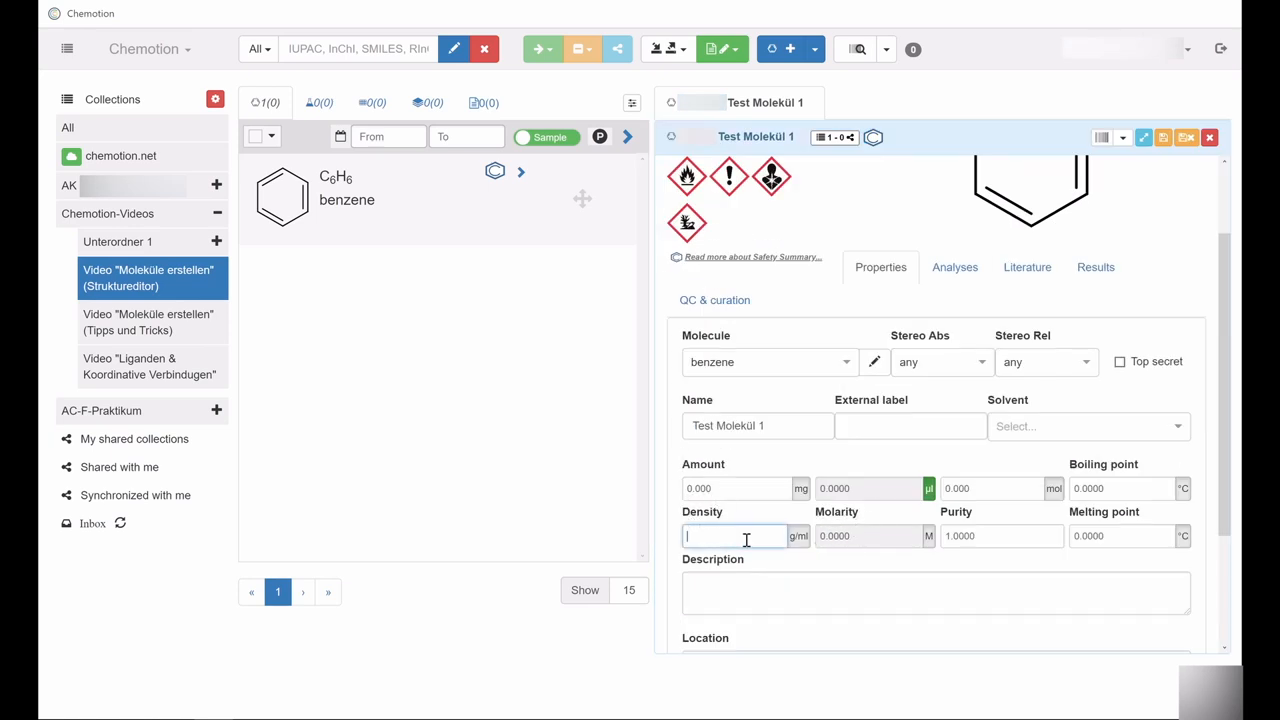
type("0.88000")
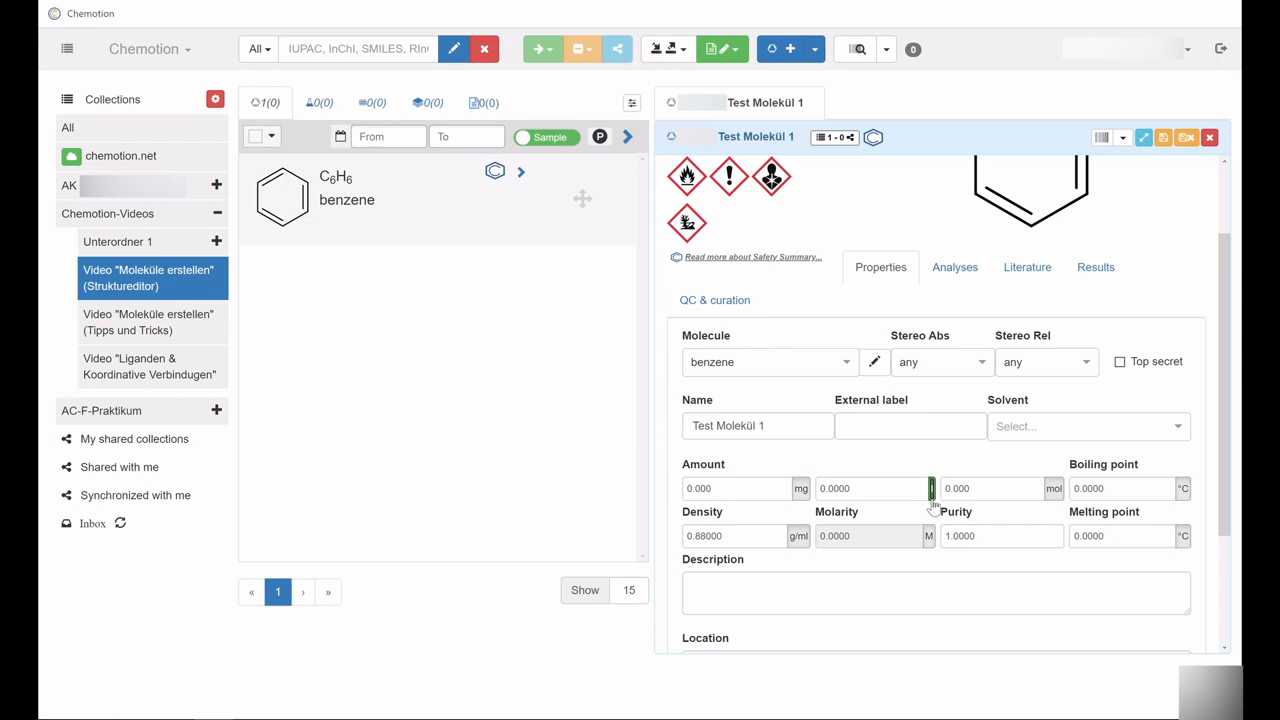
left_click(865, 488)
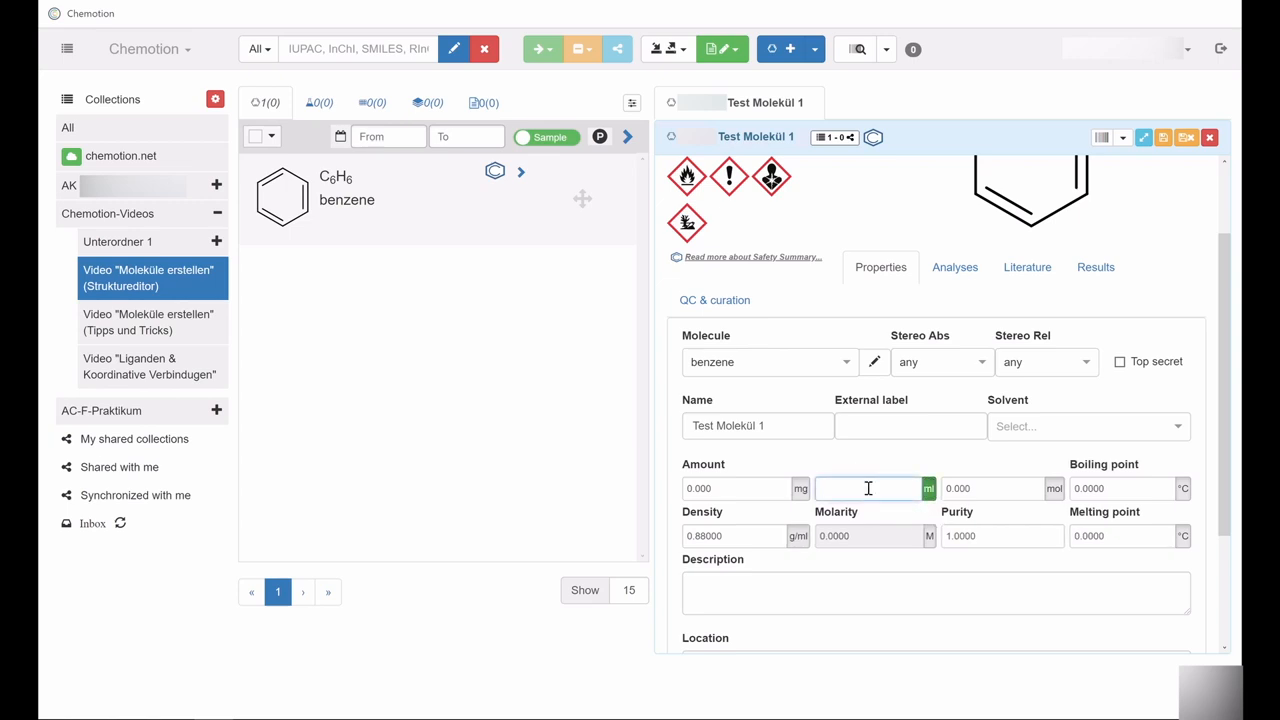
type("50.000")
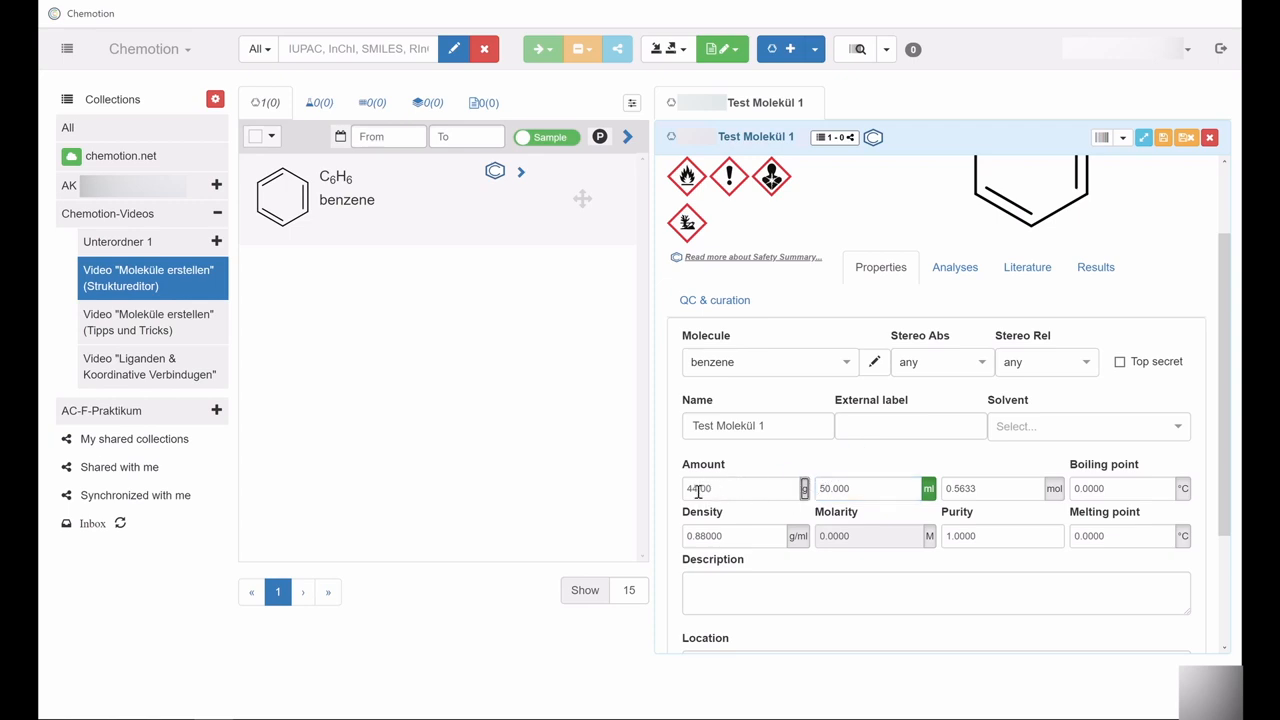
mouse_move(960, 488)
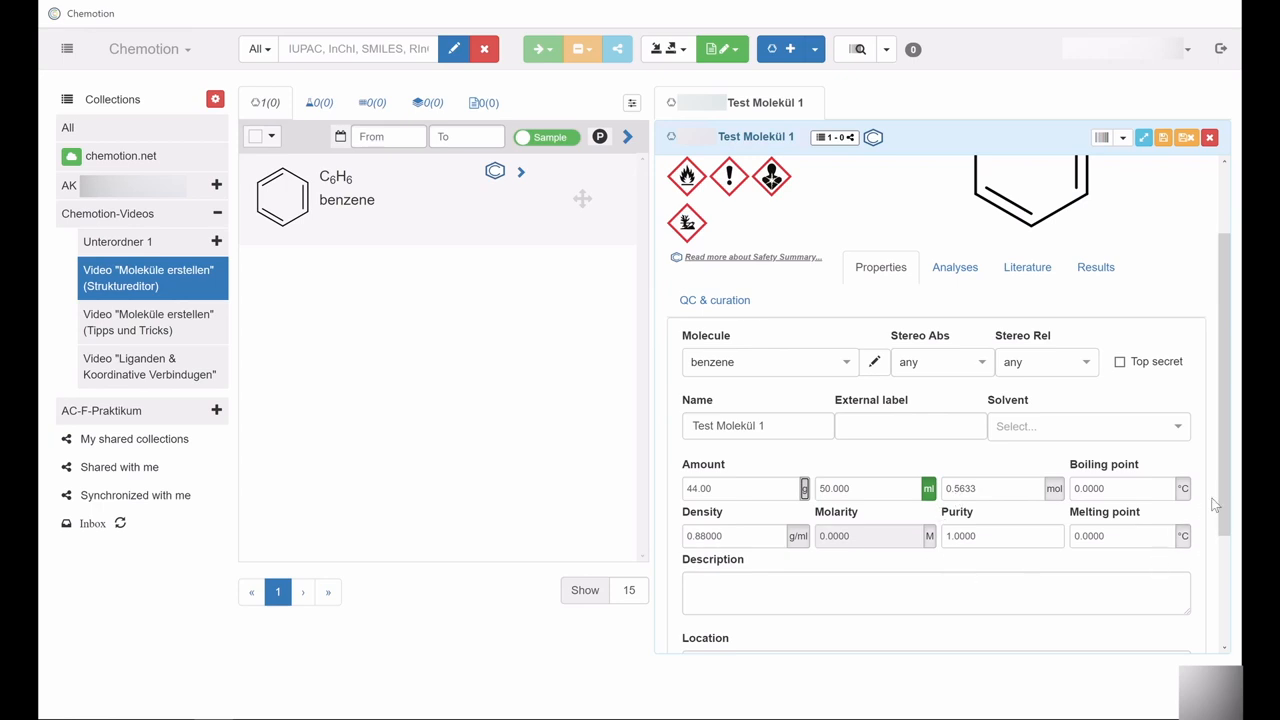
scroll("down", 3)
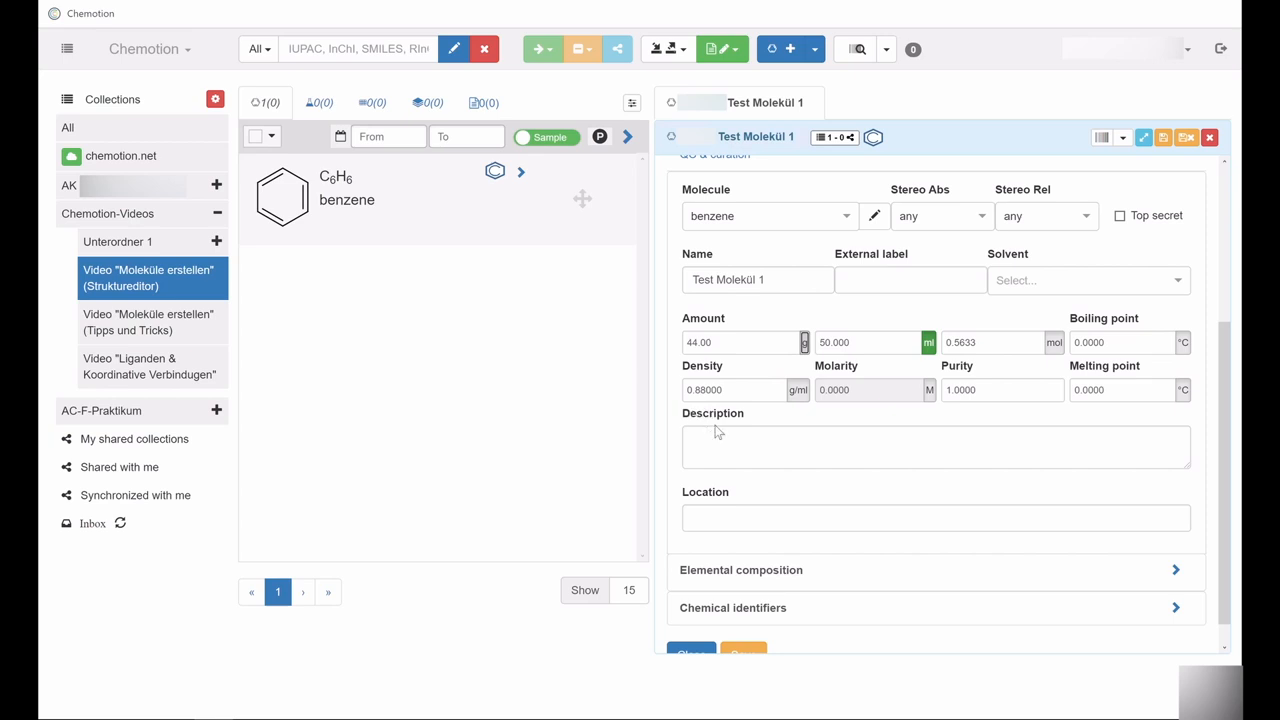
mouse_move(727, 502)
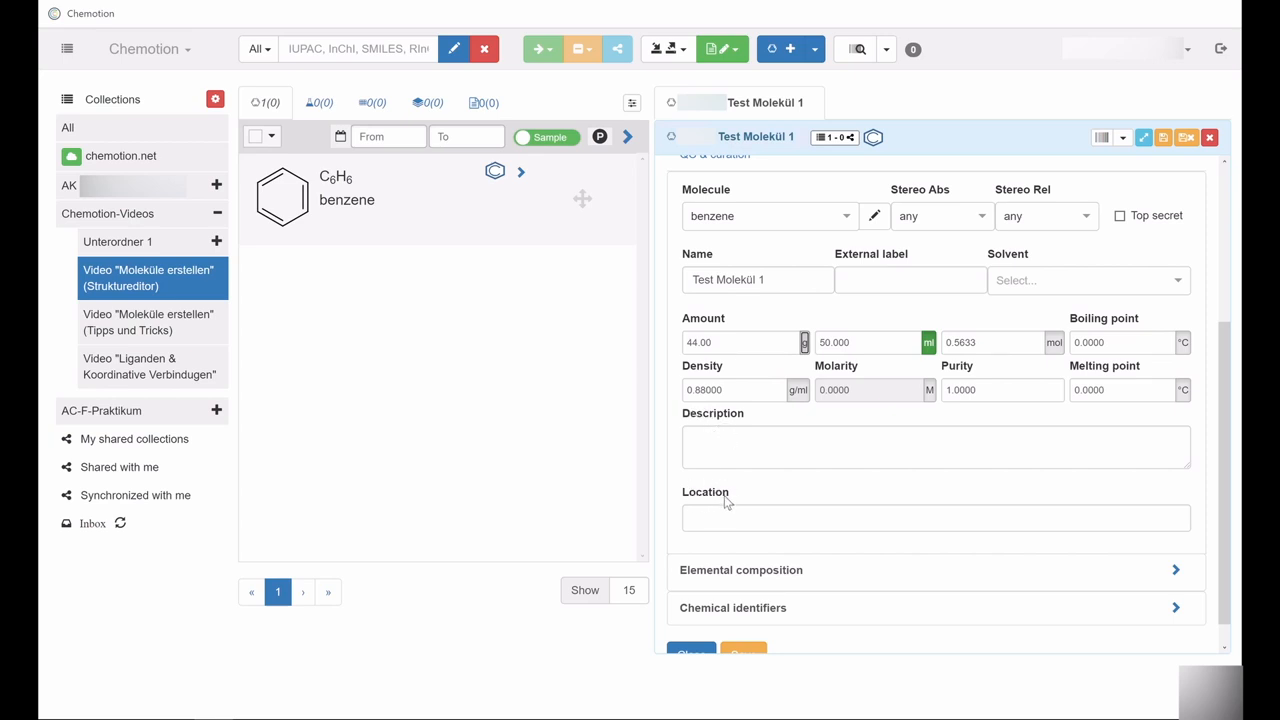
mouse_move(622, 656)
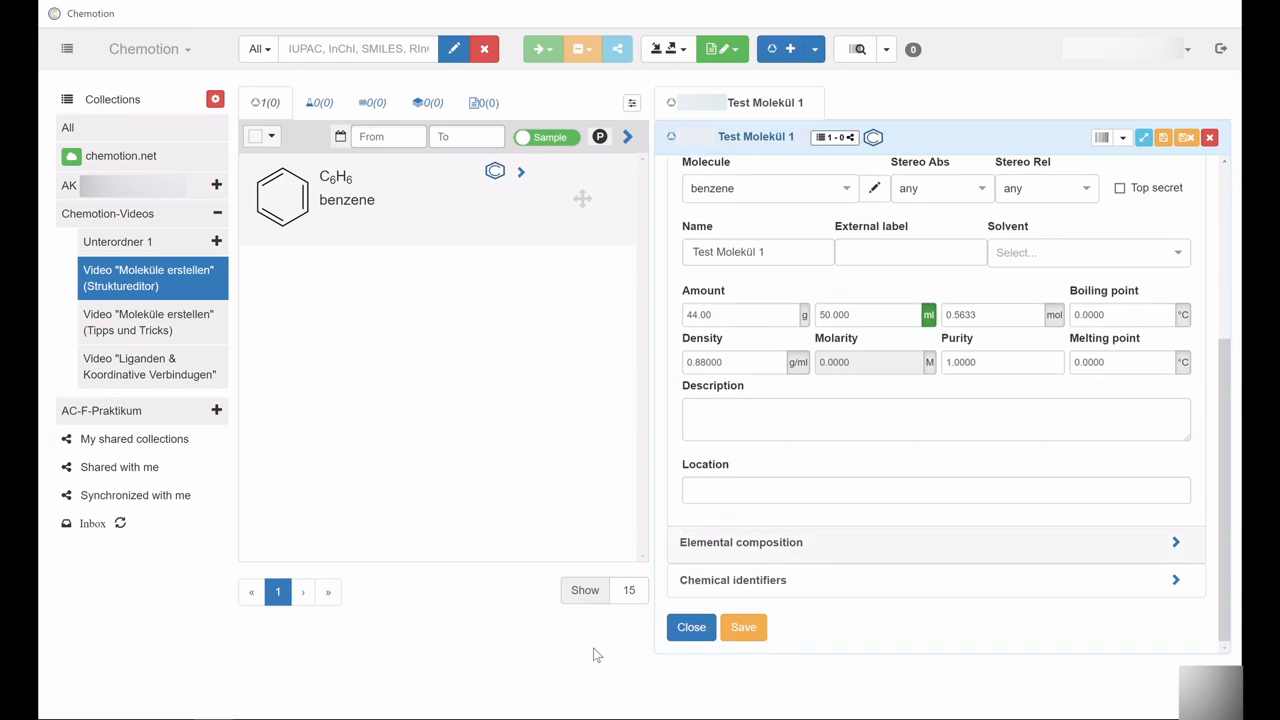
mouse_move(789, 548)
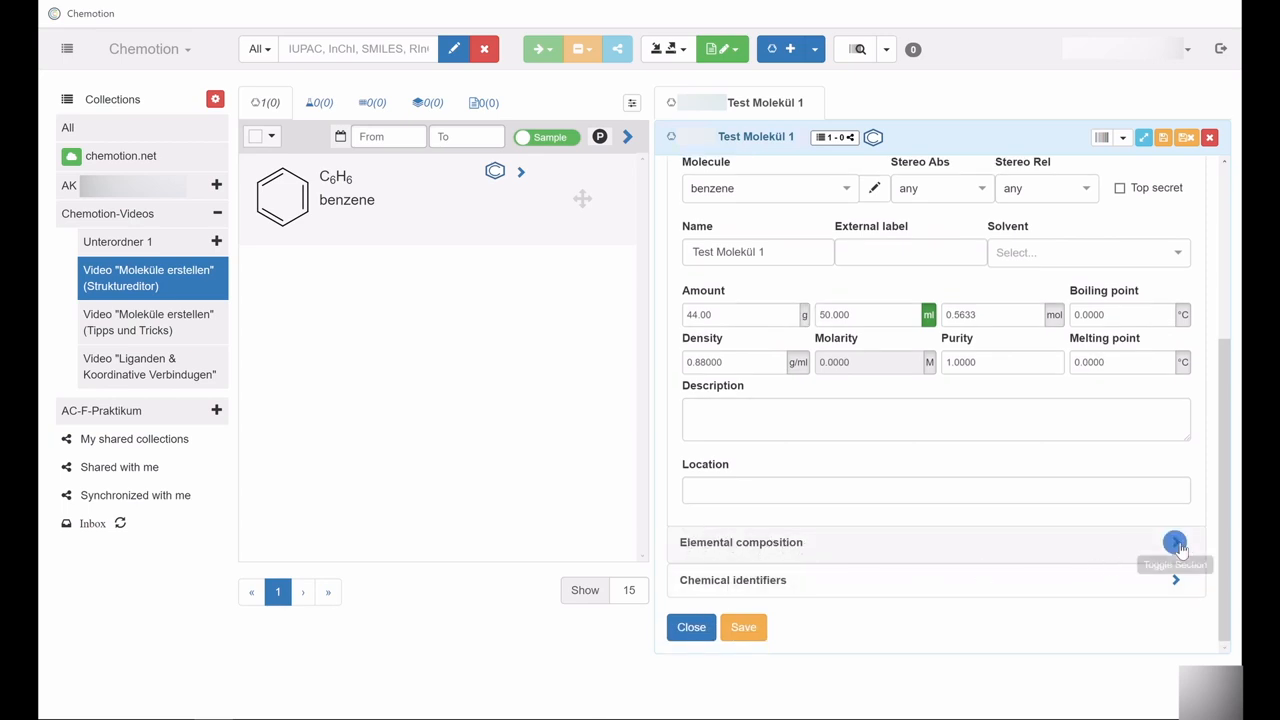
Expand Elemental composition to show C 92.26 and H 7.74.
left_click(1175, 542)
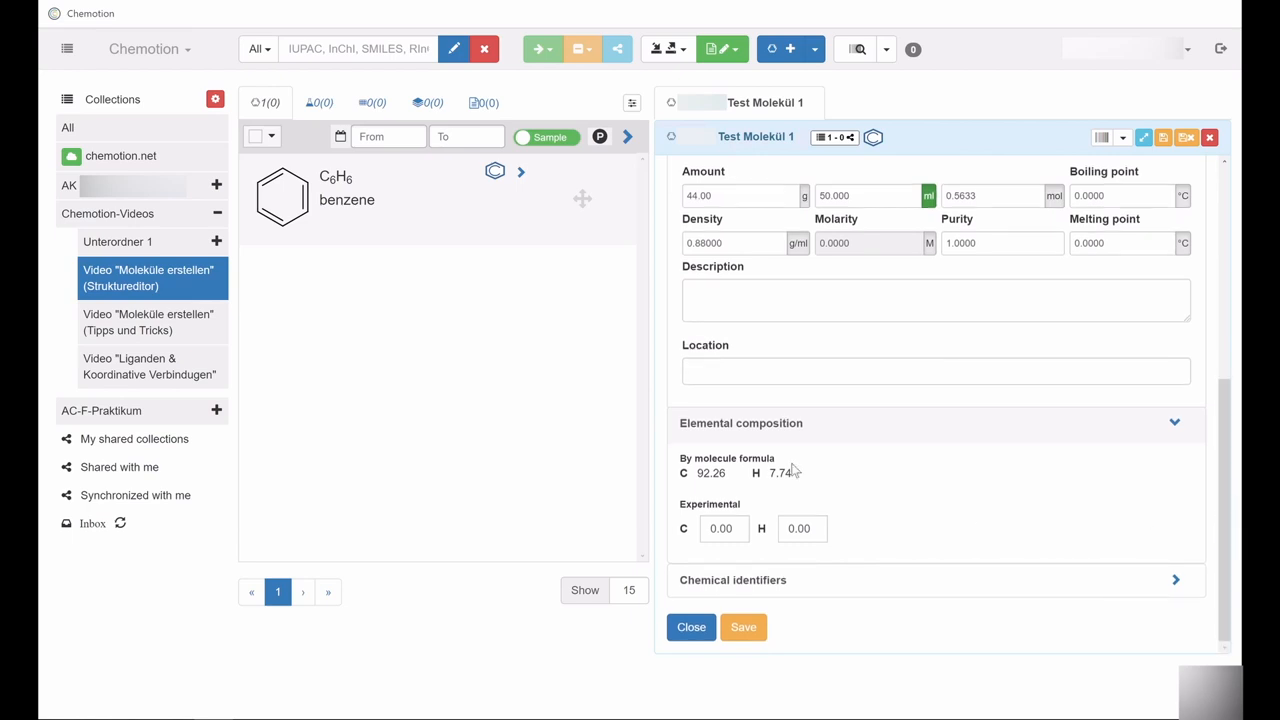
mouse_move(697, 485)
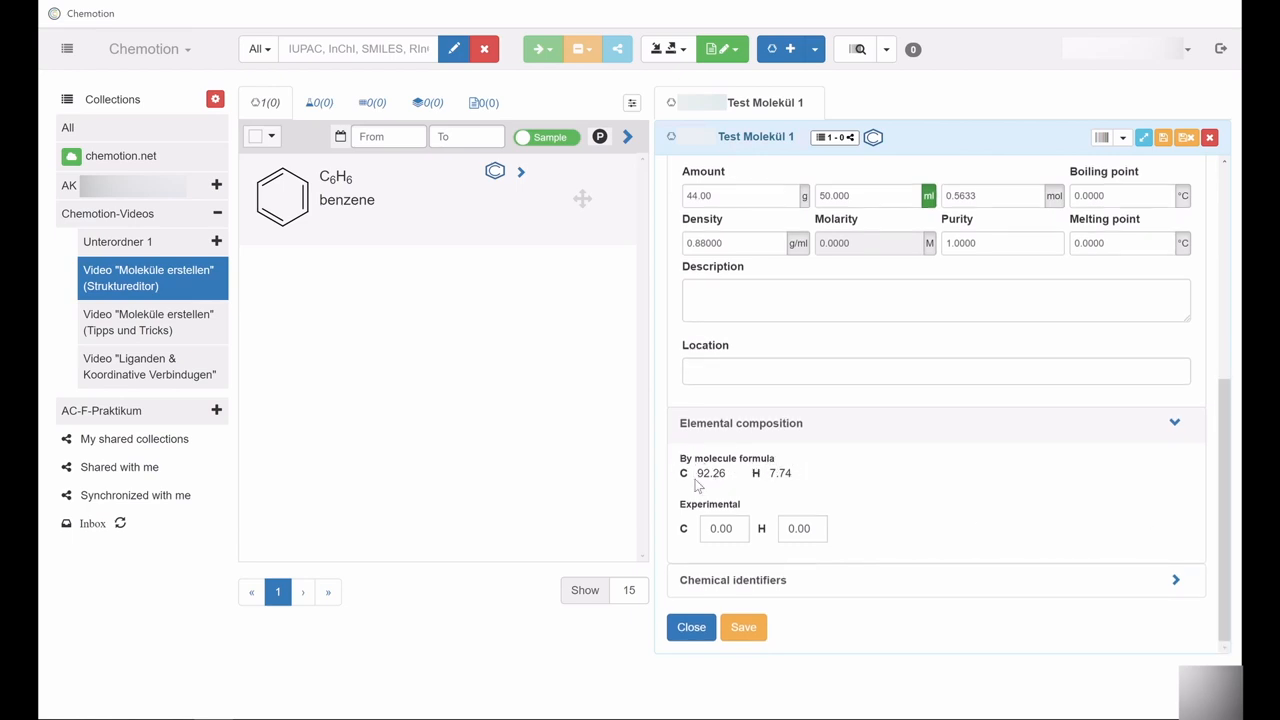
mouse_move(865, 502)
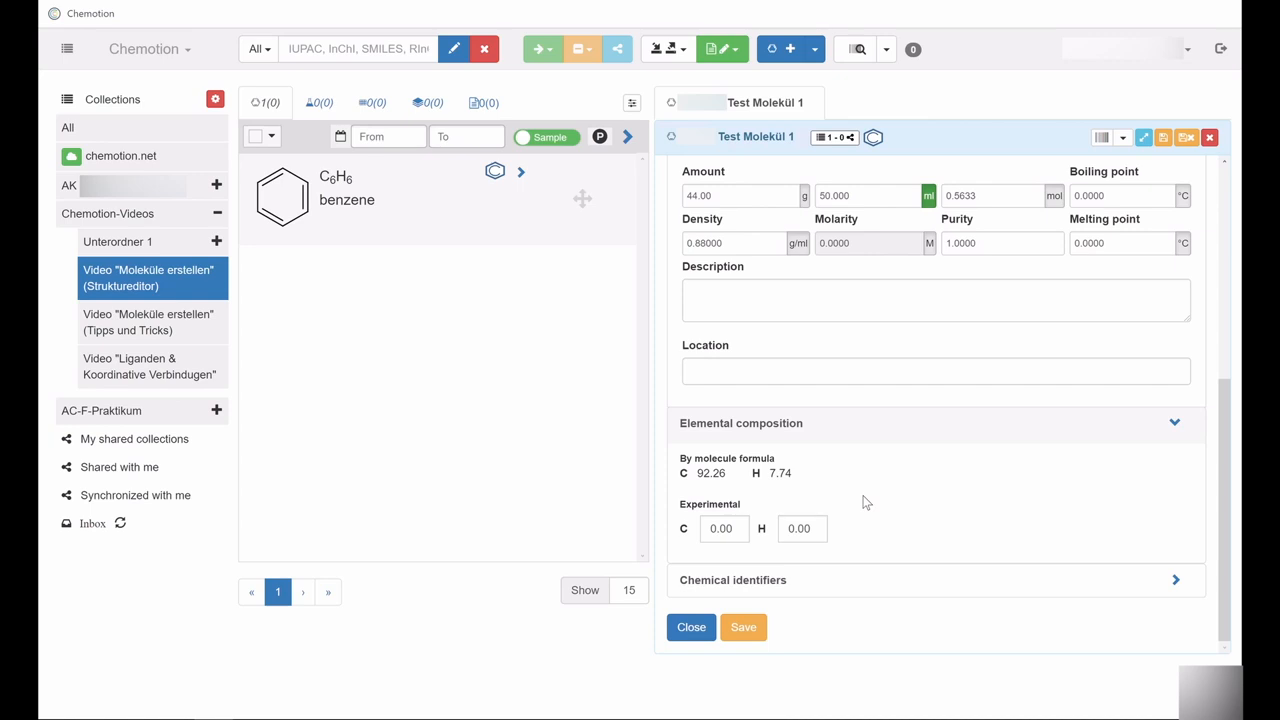
mouse_move(668, 510)
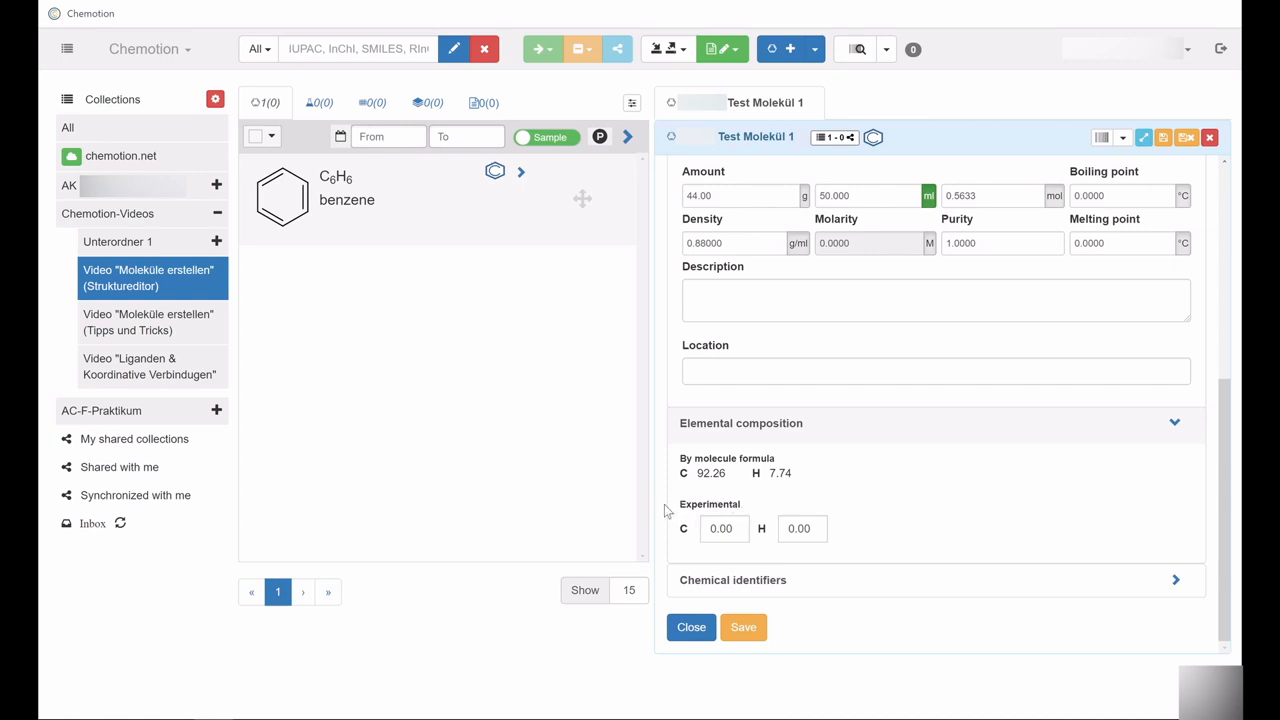
mouse_move(877, 505)
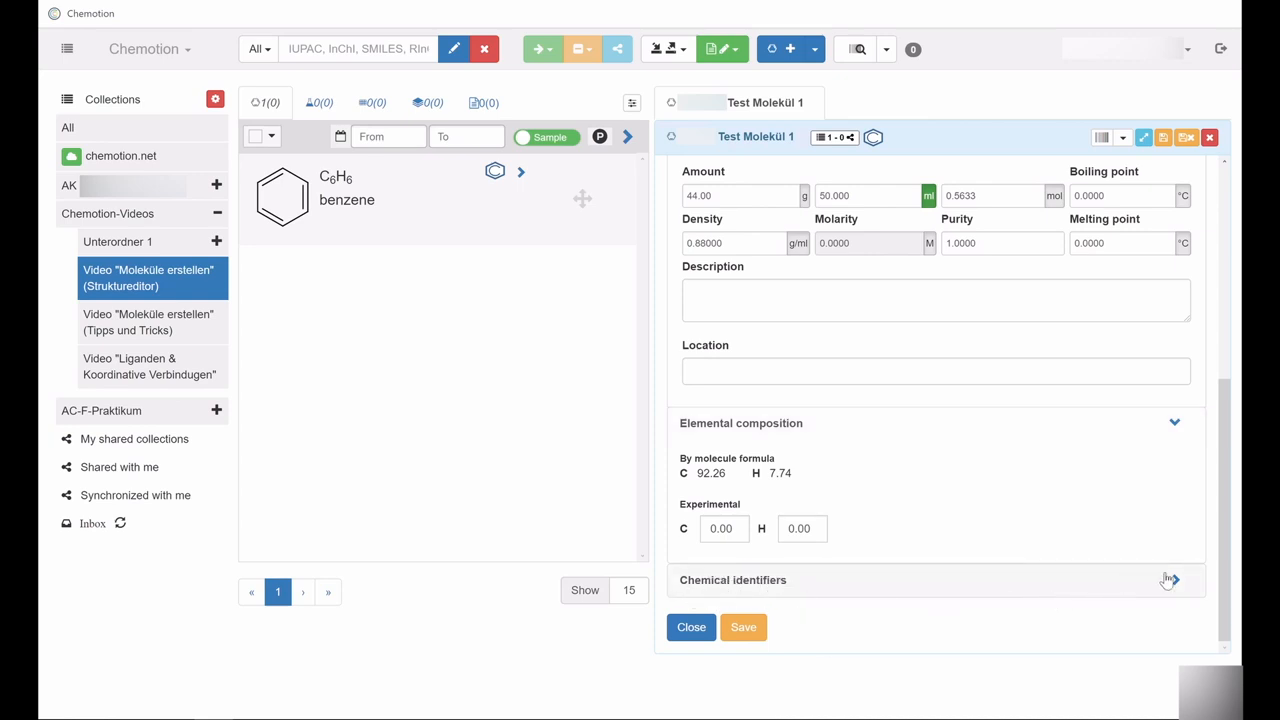
Show InChI, canonical SMILES c1ccccc1 and molfile, toggling to InChIKey and back.
scroll("down", 3)
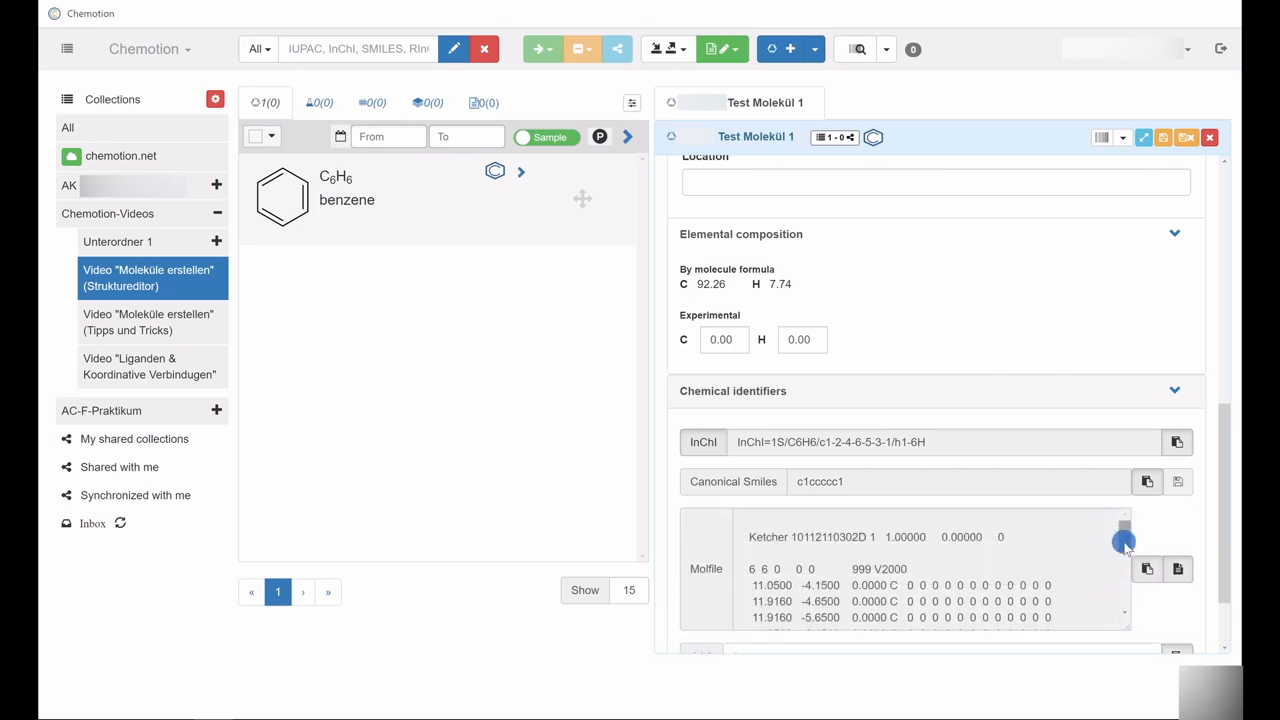
scroll("down", 3)
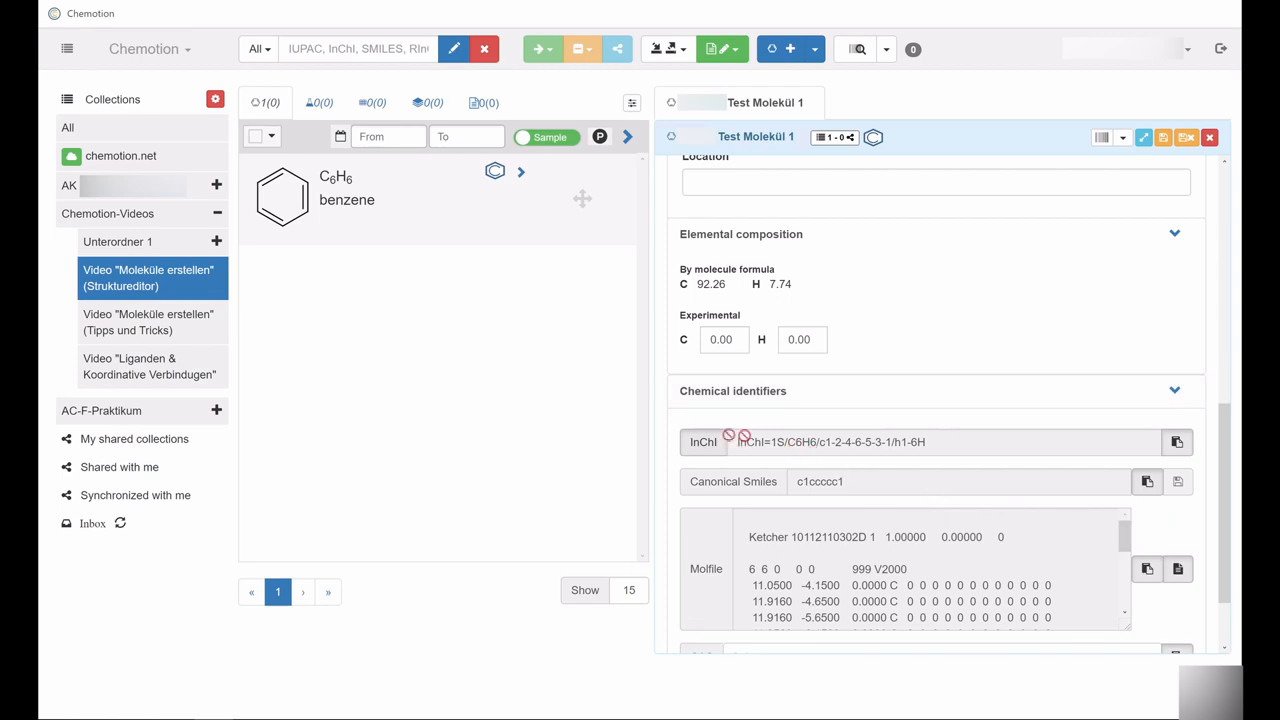
left_click(702, 442)
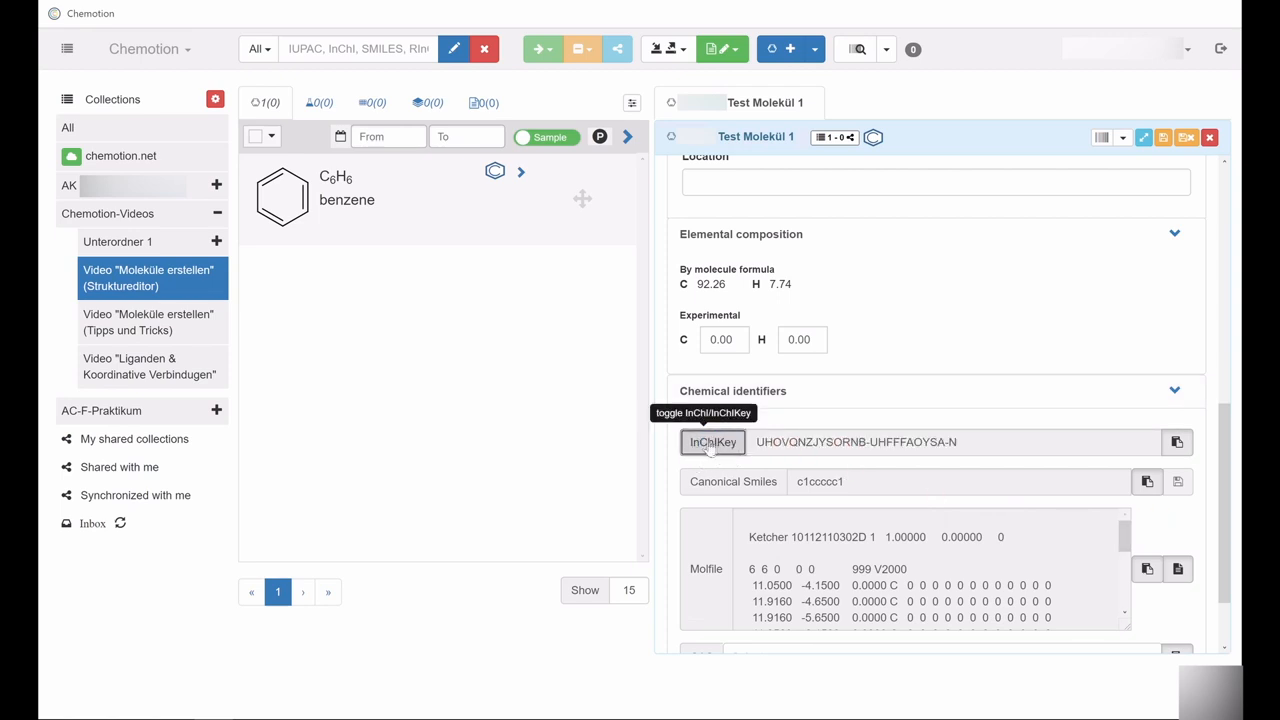
left_click(712, 441)
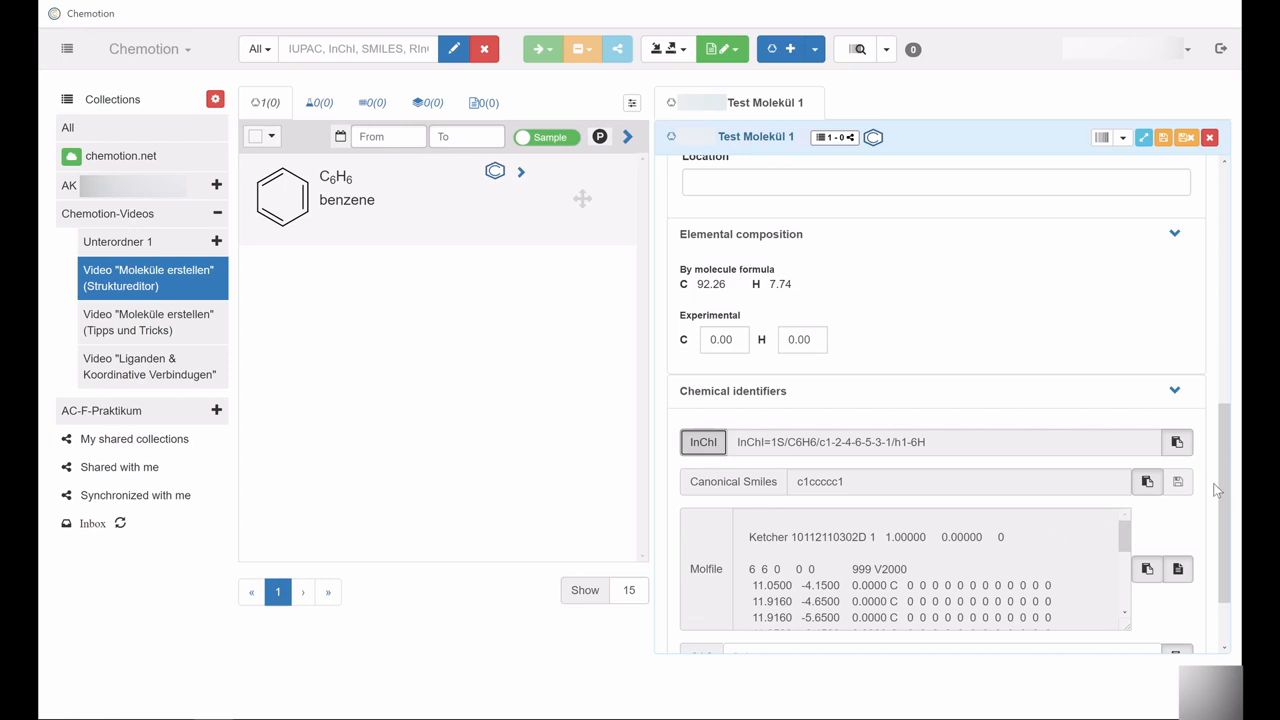
Search '71' and select CAS number 71-43-2, then return to the sample top.
scroll("down", 3)
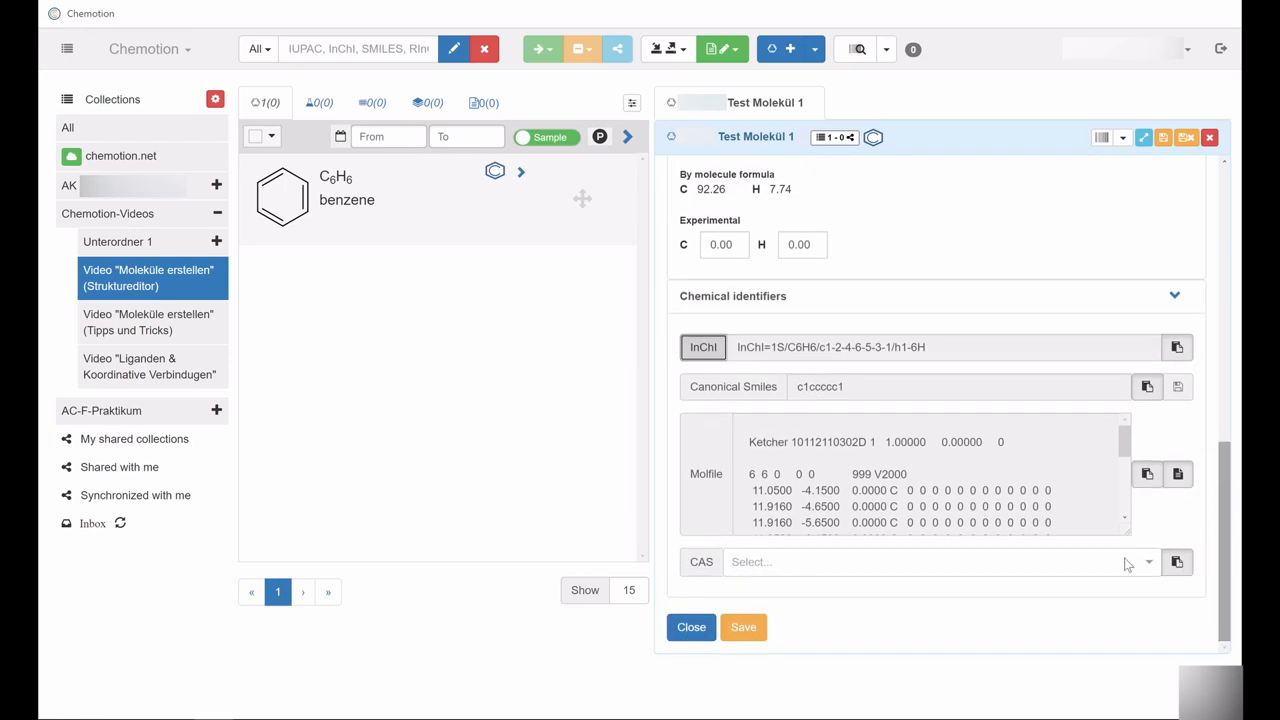
mouse_move(875, 588)
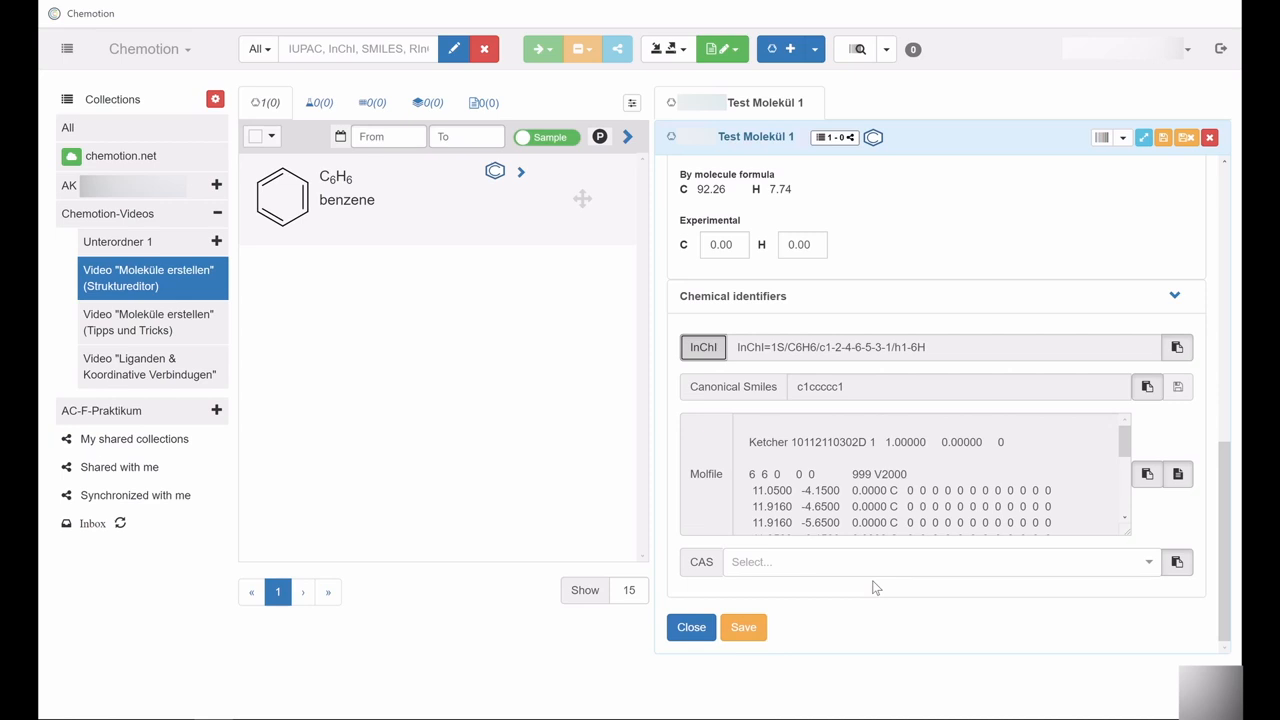
mouse_move(720, 588)
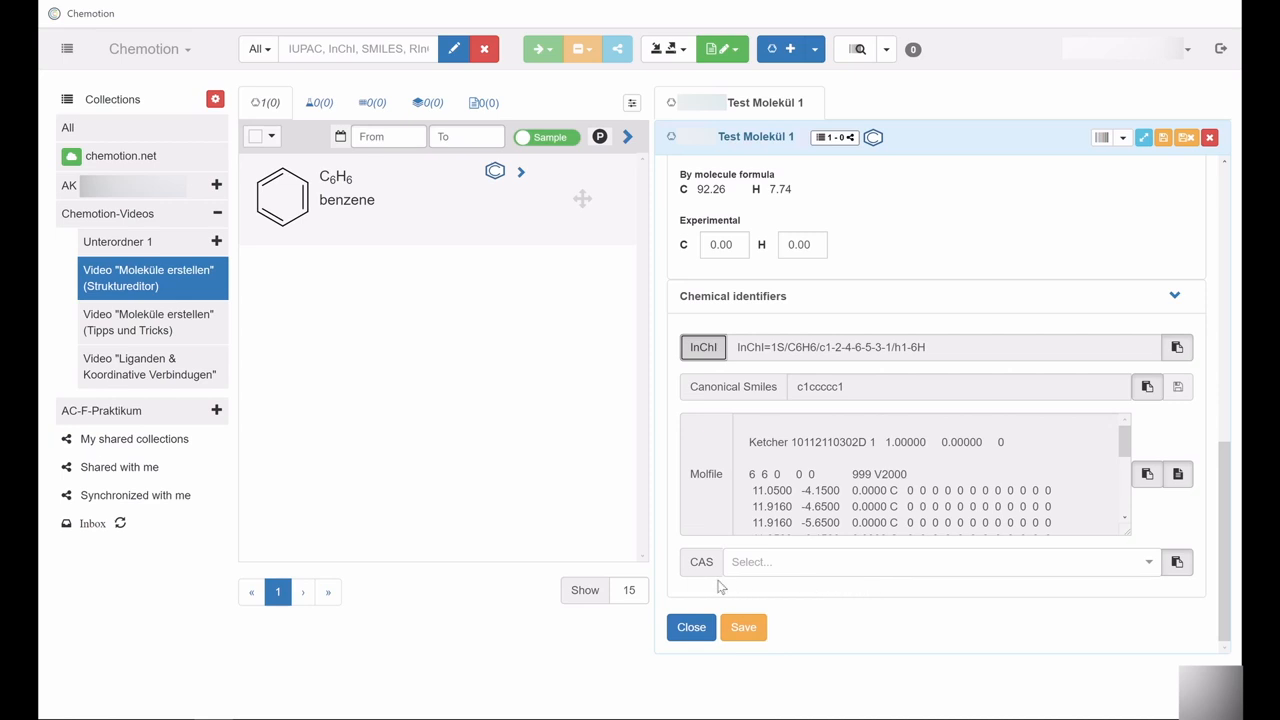
mouse_move(710, 575)
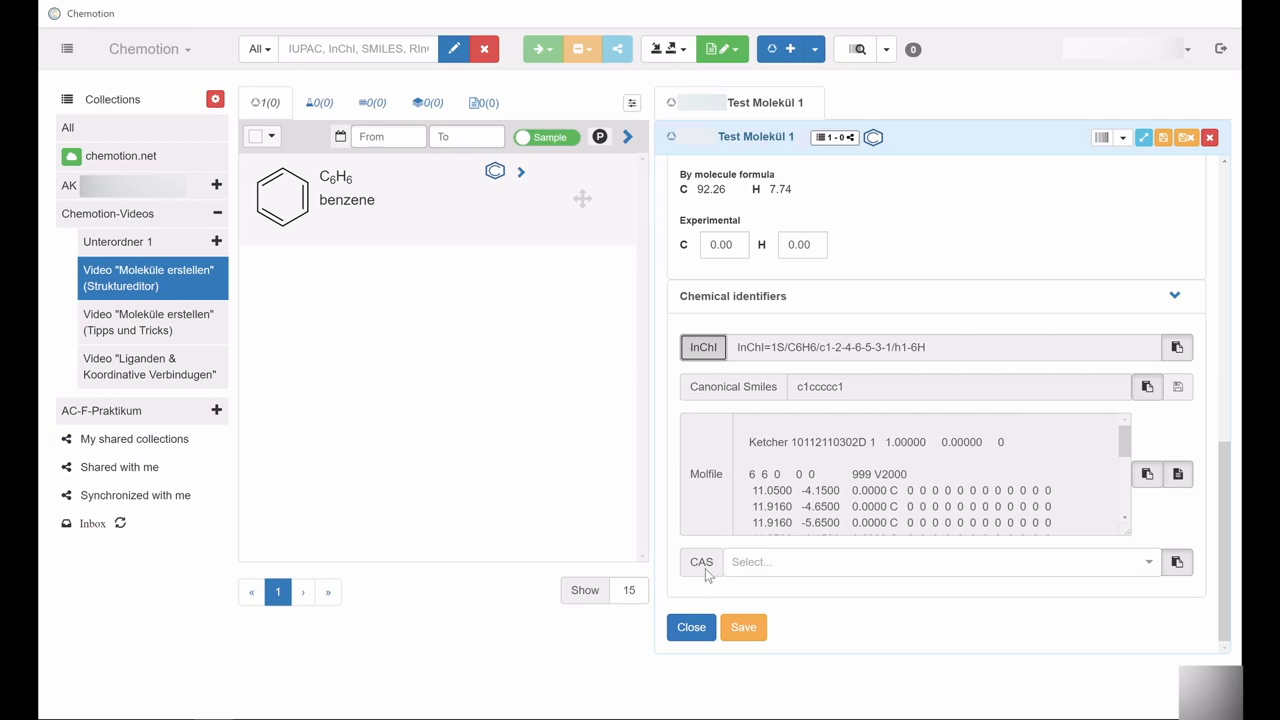
left_click(900, 561)
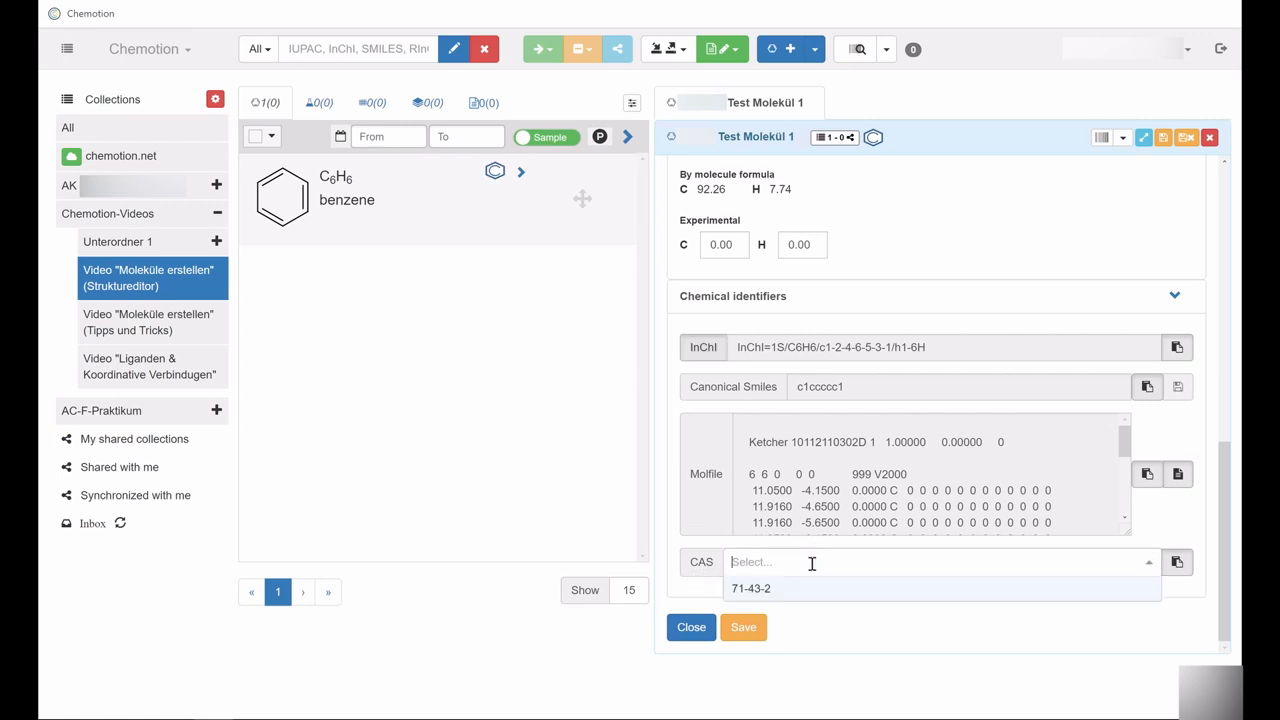
type("71-")
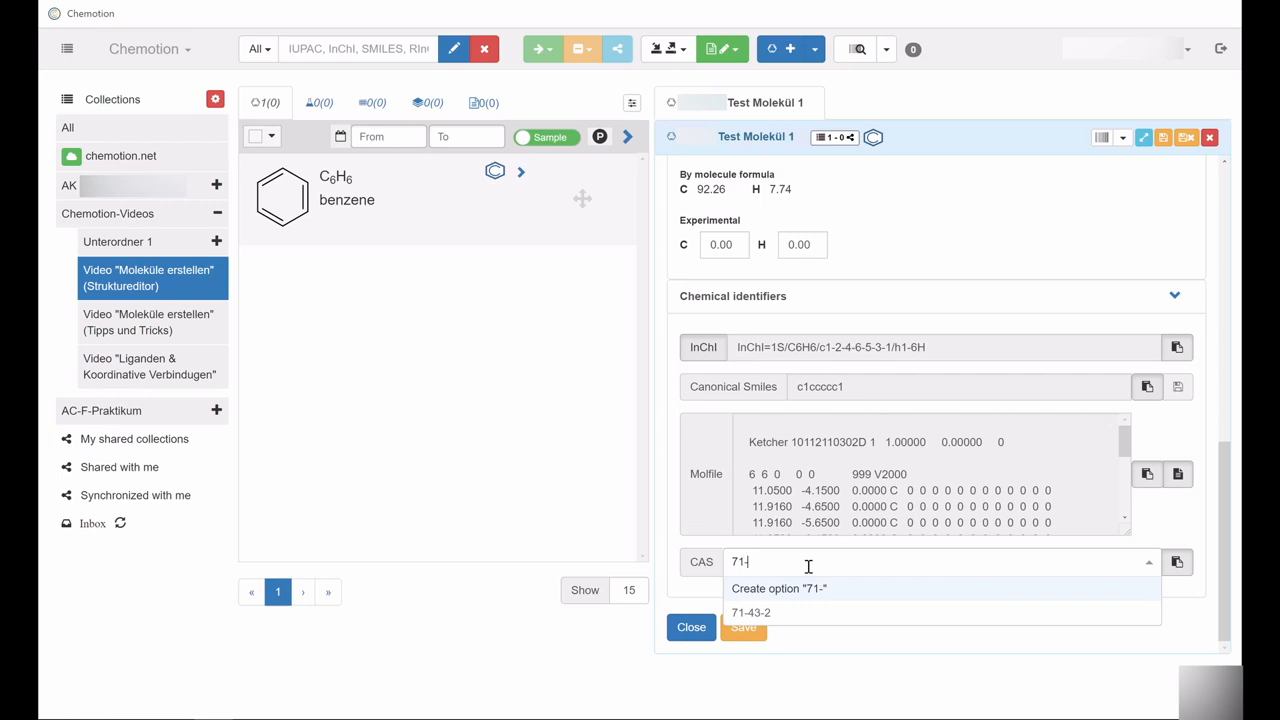
left_click(751, 612)
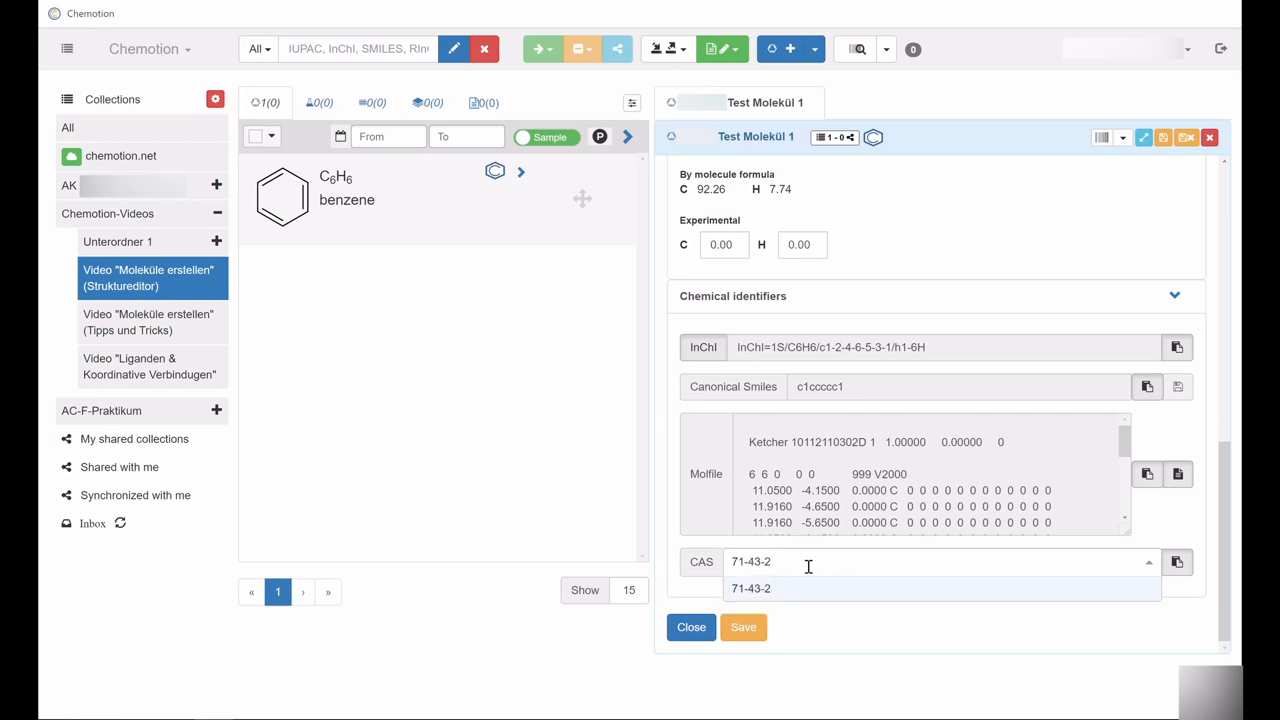
left_click(751, 588)
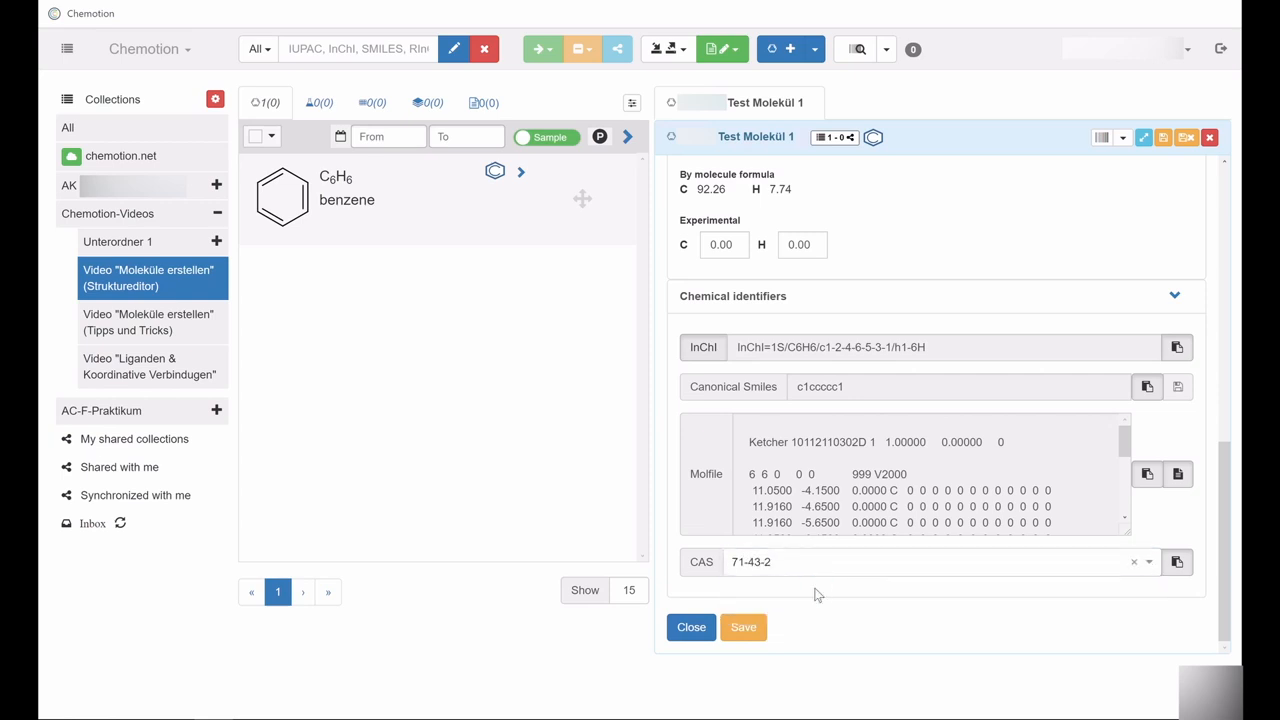
scroll("up", 3)
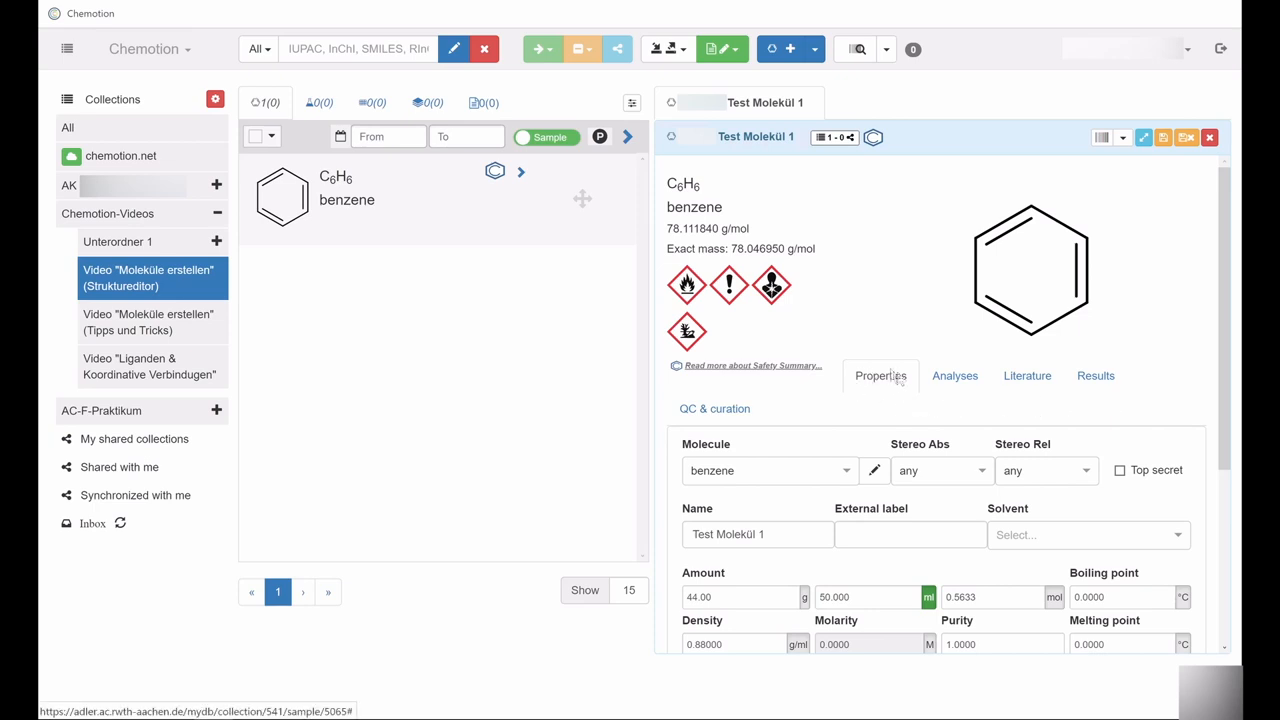
Show Test Molekül 1's Analyses tab, which lists no analyses yet.
left_click(954, 375)
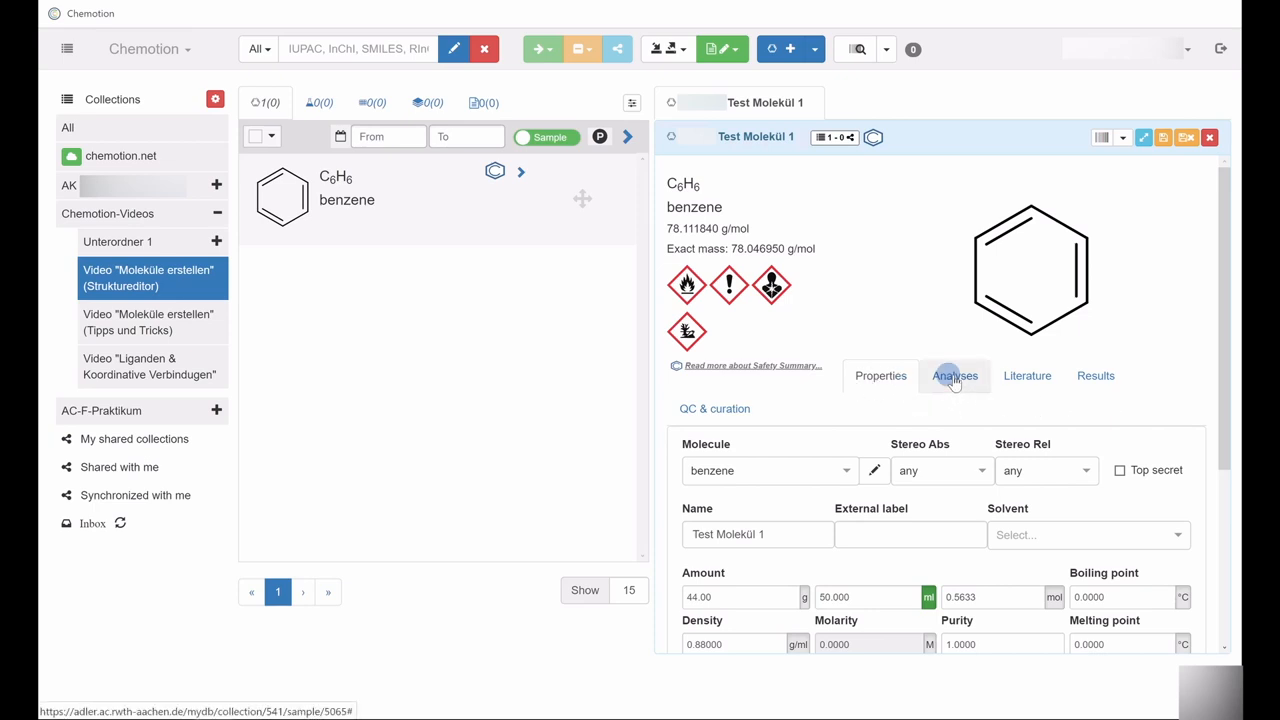
left_click(954, 375)
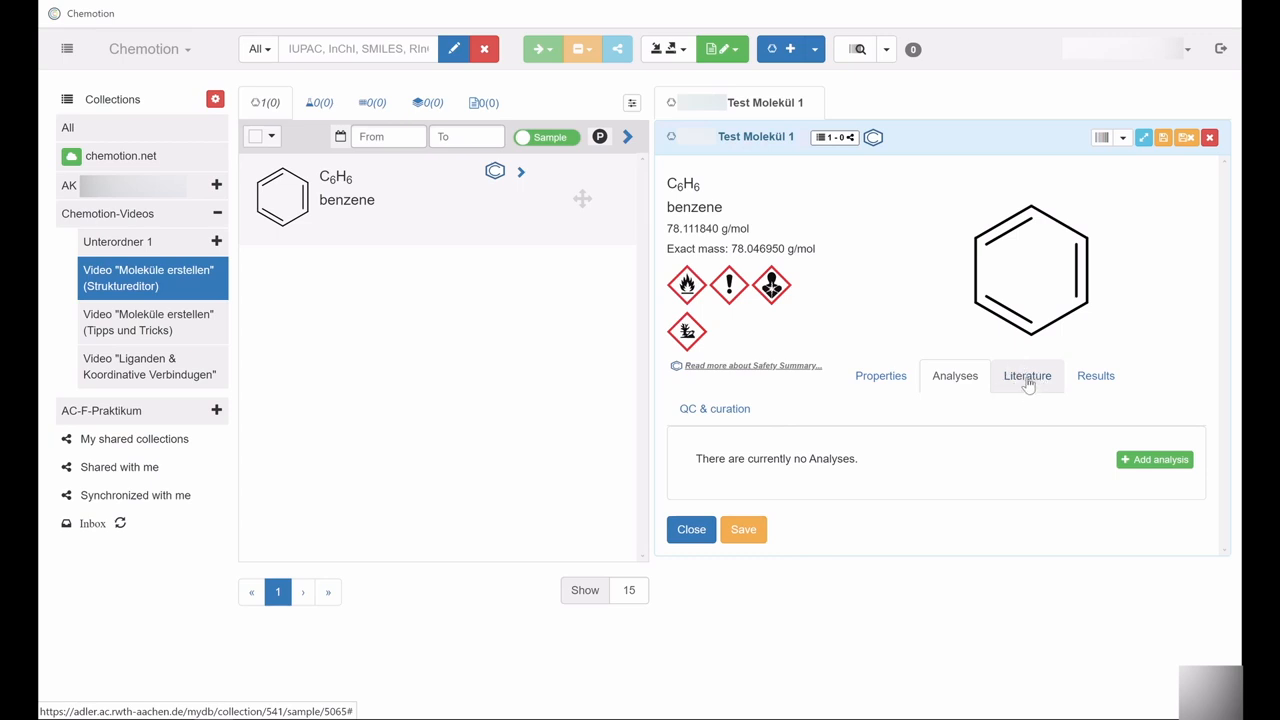
Open the Literature tab of 'Test Molekül 1', showing empty DOI/ISBN, title and URL fields.
left_click(1027, 375)
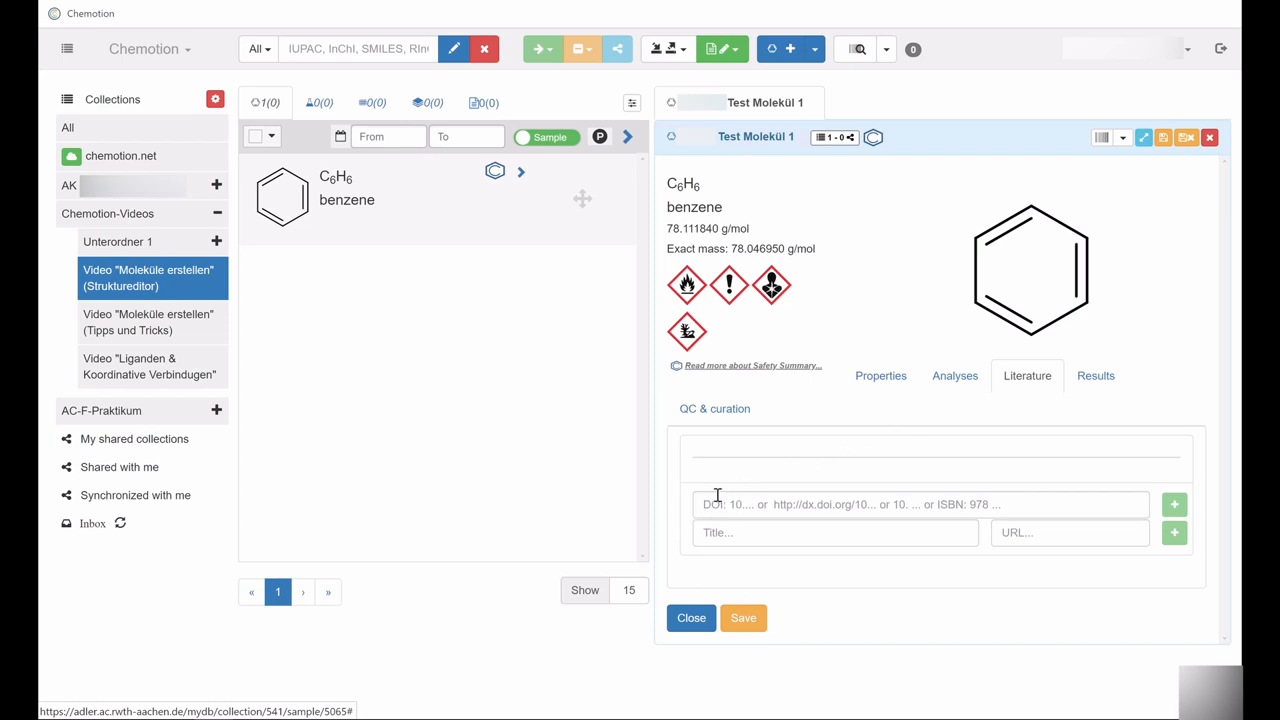
mouse_move(895, 575)
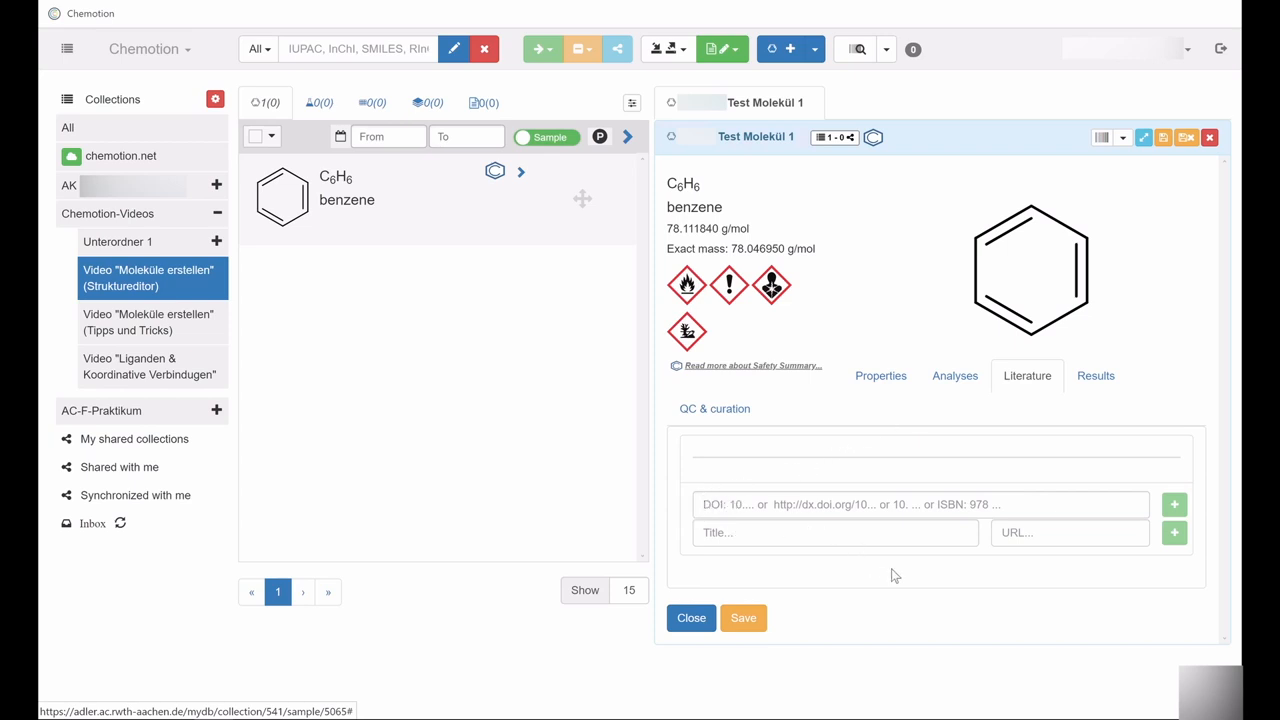